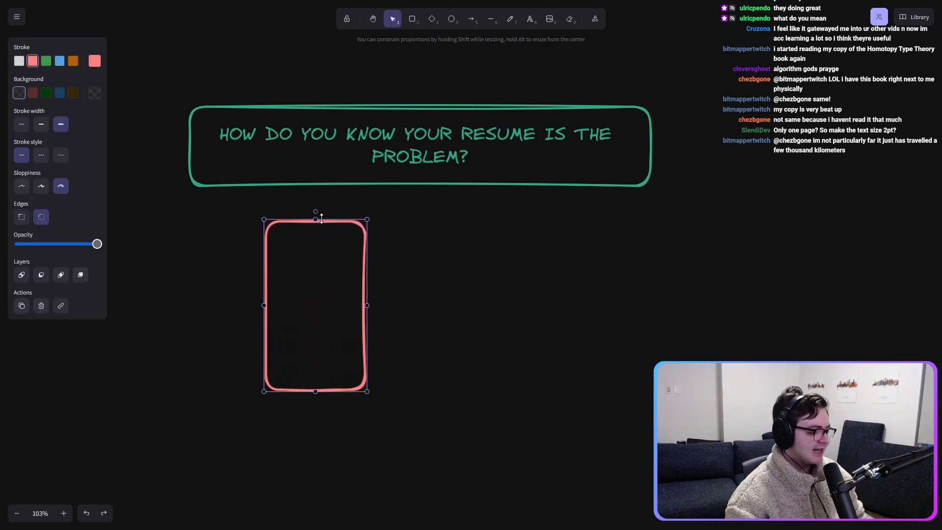
Step: Label the red box 30, then relabel the copied taller red box as 300
double_click(315, 304)
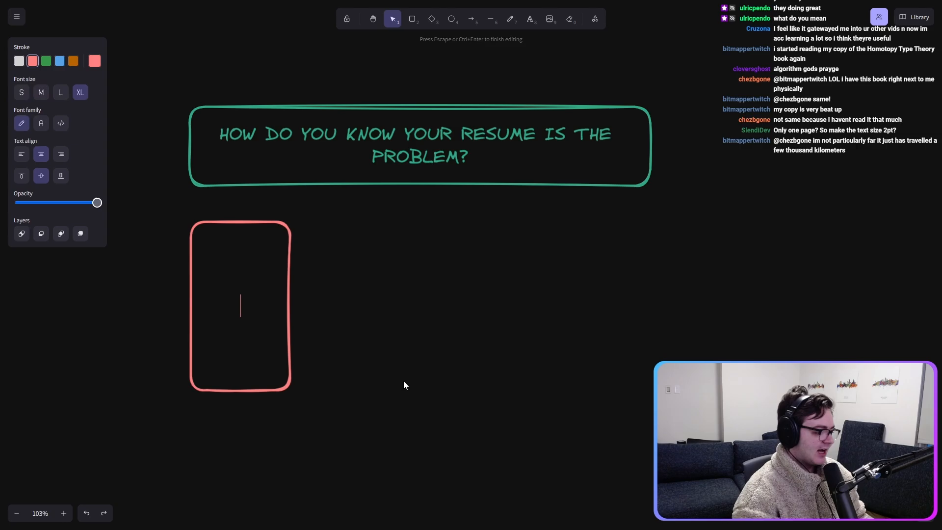
text(30)
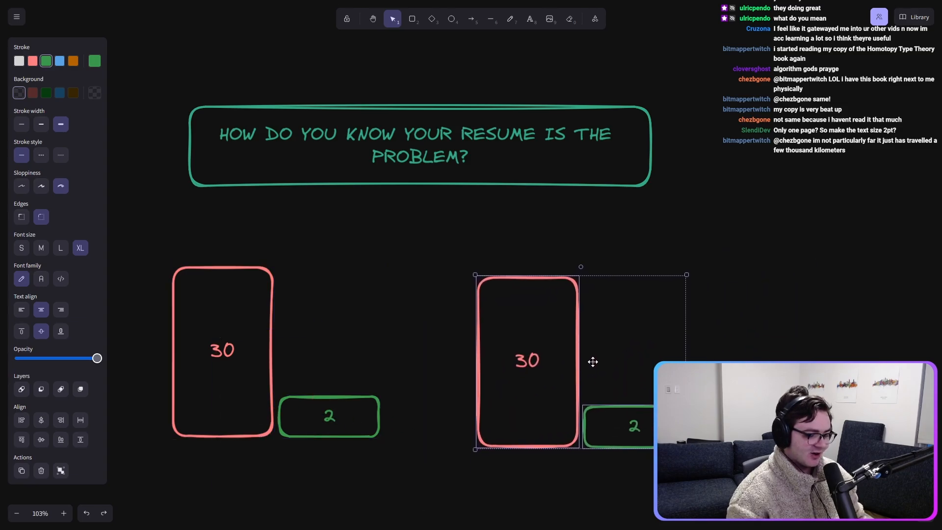
click(528, 360)
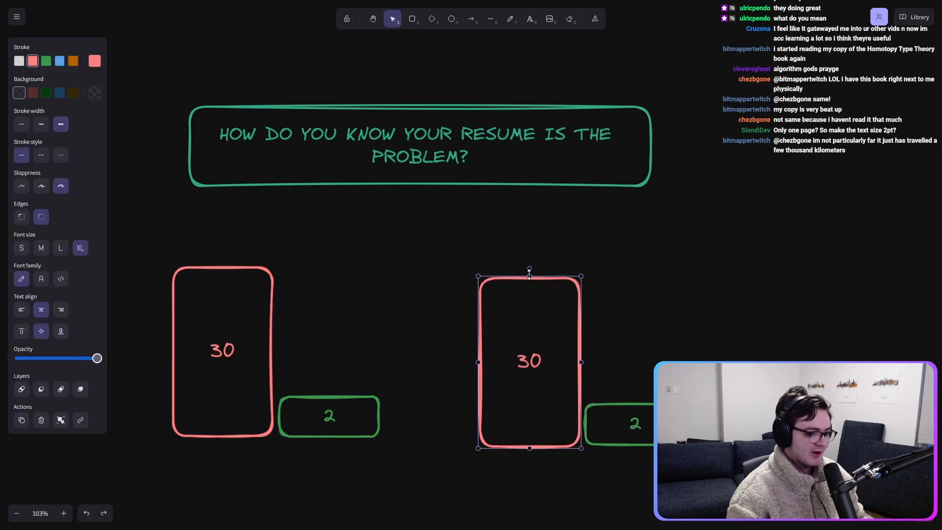
double_click(529, 360)
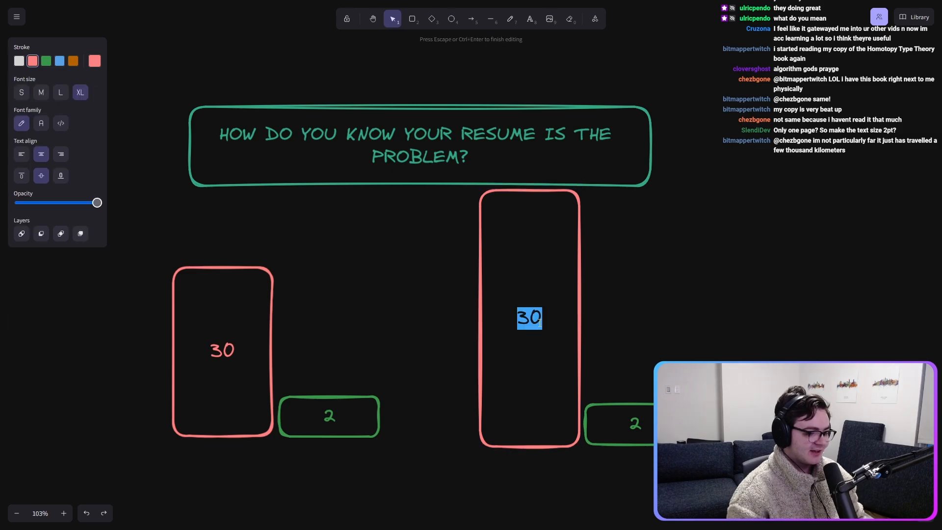
text(-0)
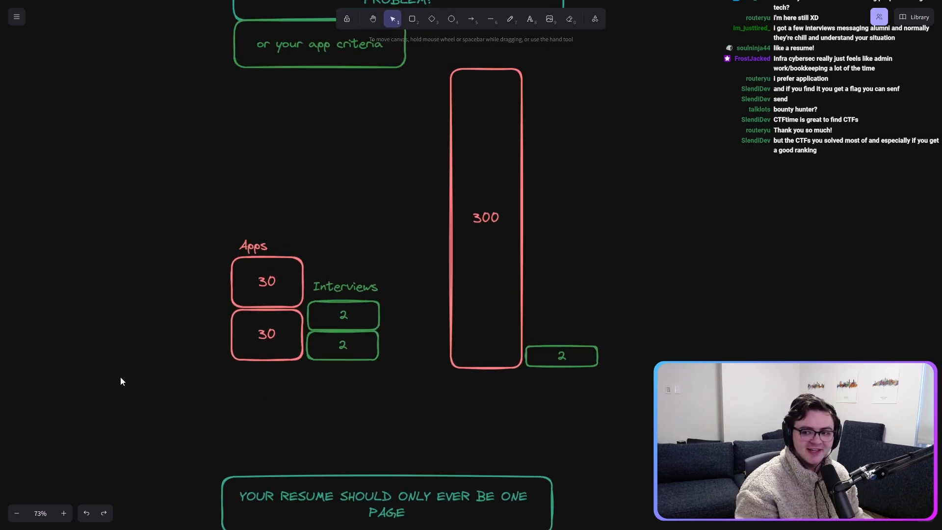
mouse_move(442, 273)
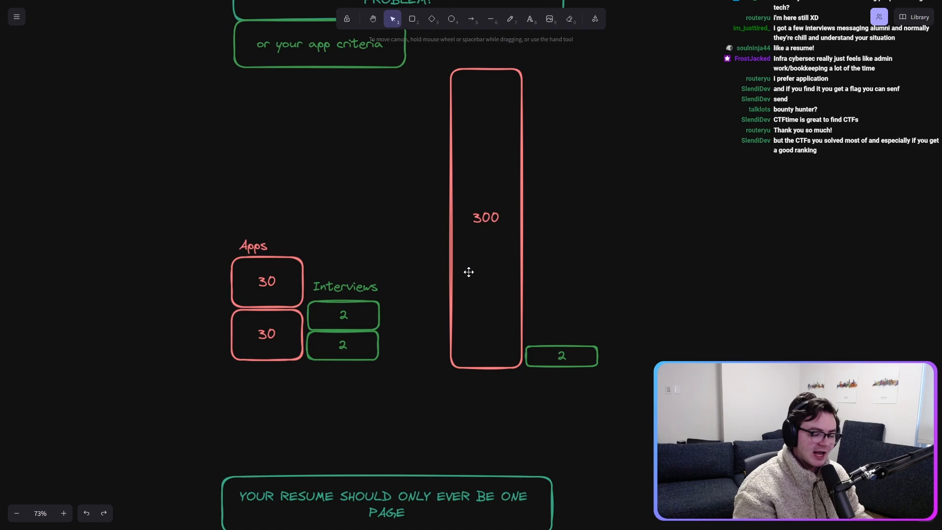
click(529, 18)
text(App/)
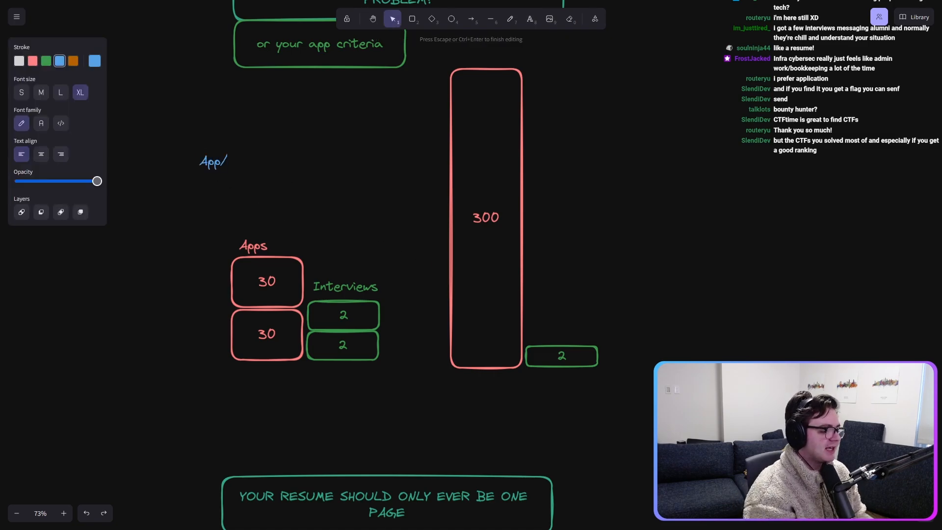
text(I)
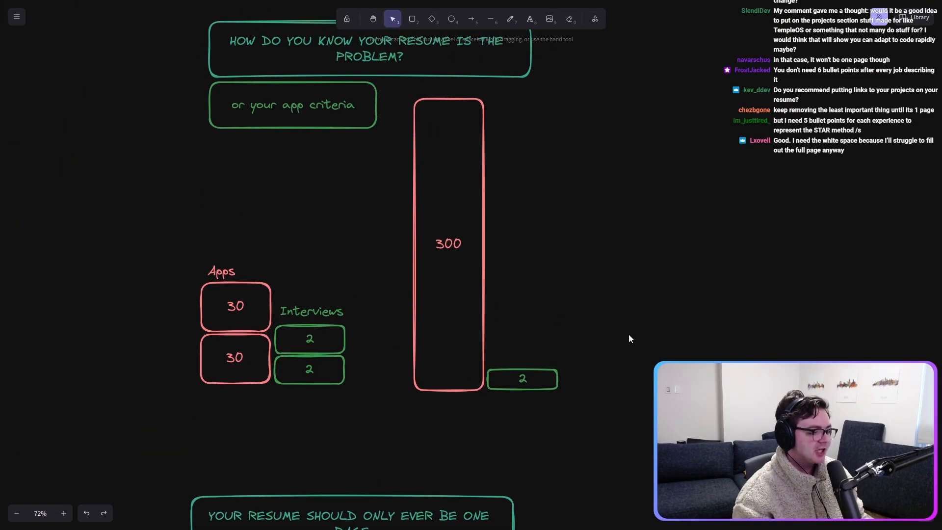
mouse_move(809, 284)
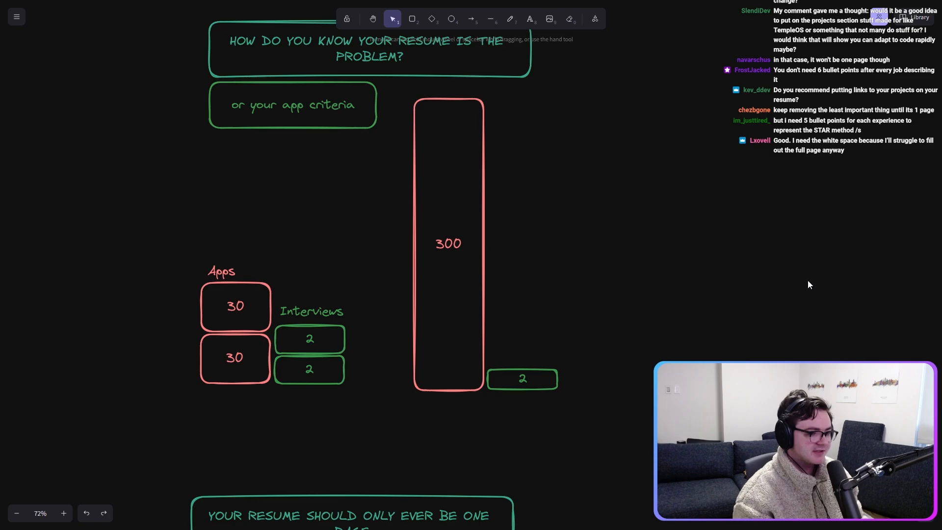
mouse_move(782, 313)
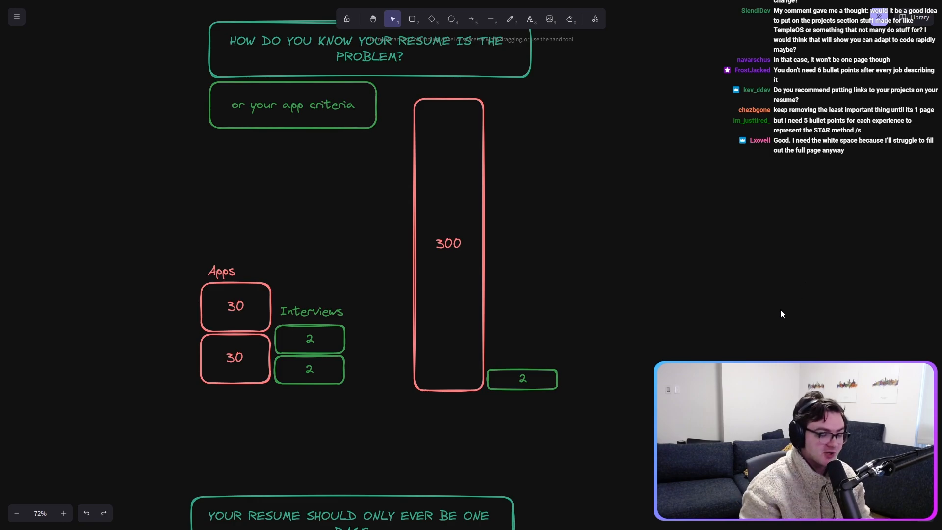
mouse_move(644, 322)
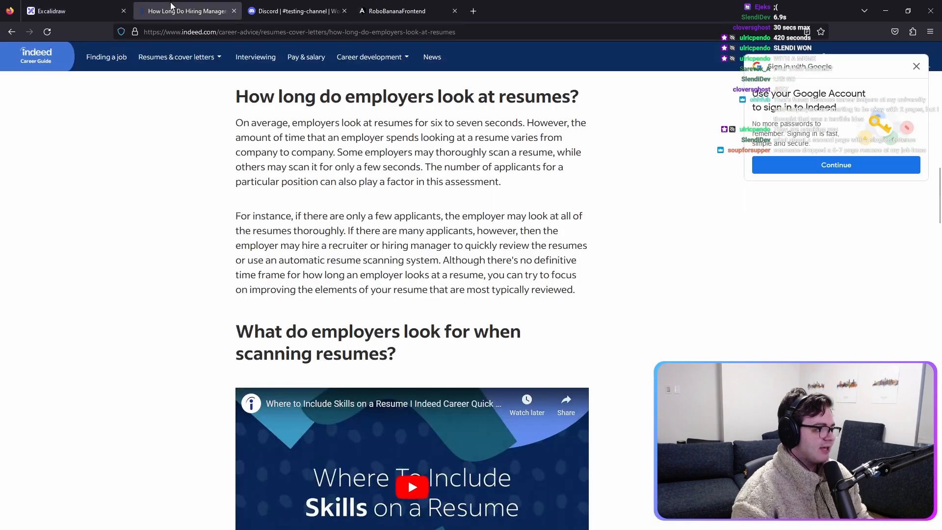
Step: Scroll the Indeed article down to 'How long do employers look at resumes?'
scroll(down, 3)
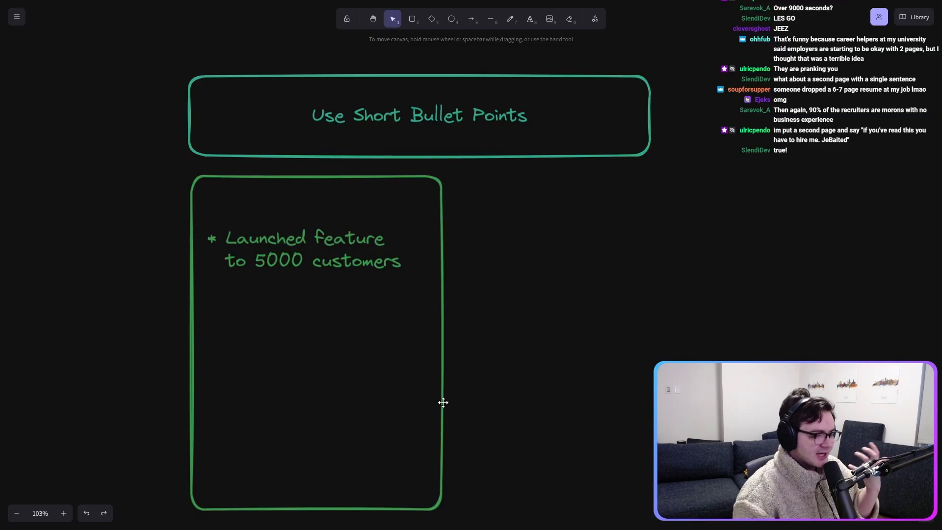
mouse_move(412, 305)
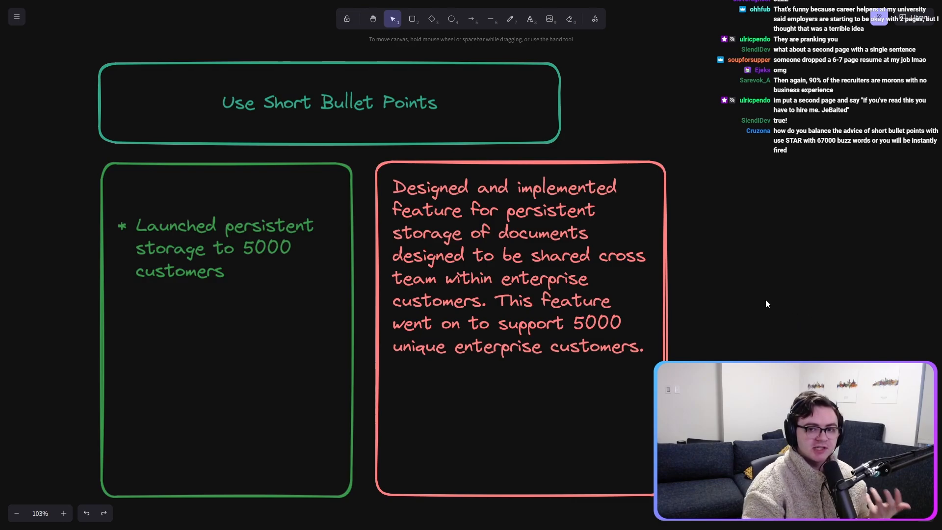
Step: Add a standalone '* Made company $10m' bullet beneath the green three-bullet box
click(226, 247)
text(* Made com)
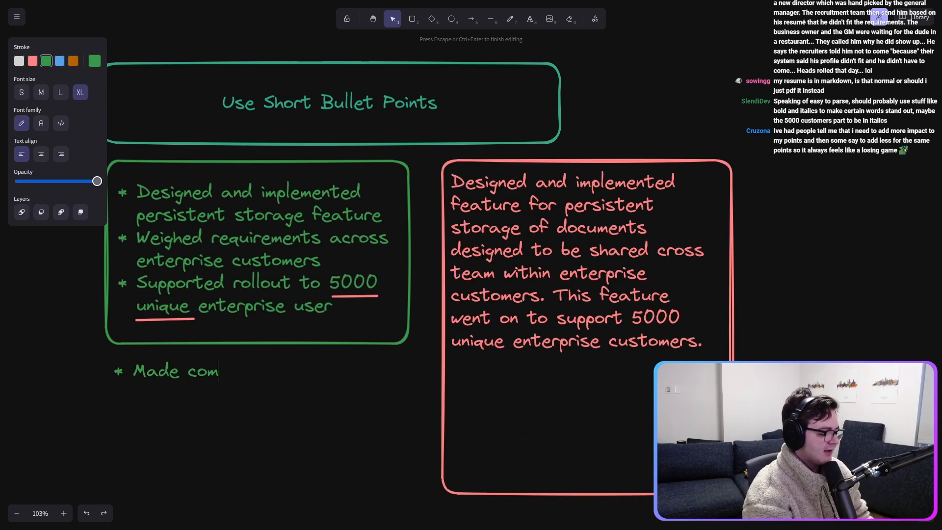
text(pany $10m)
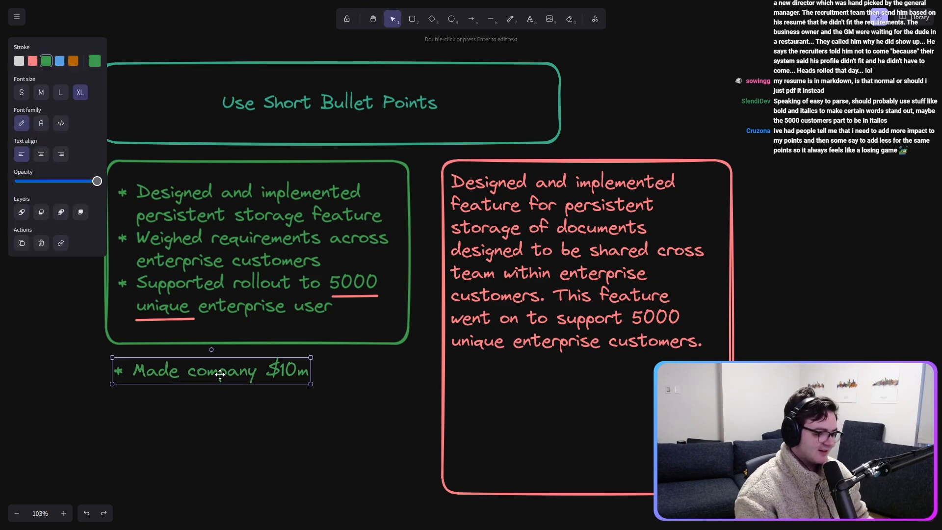
click(283, 438)
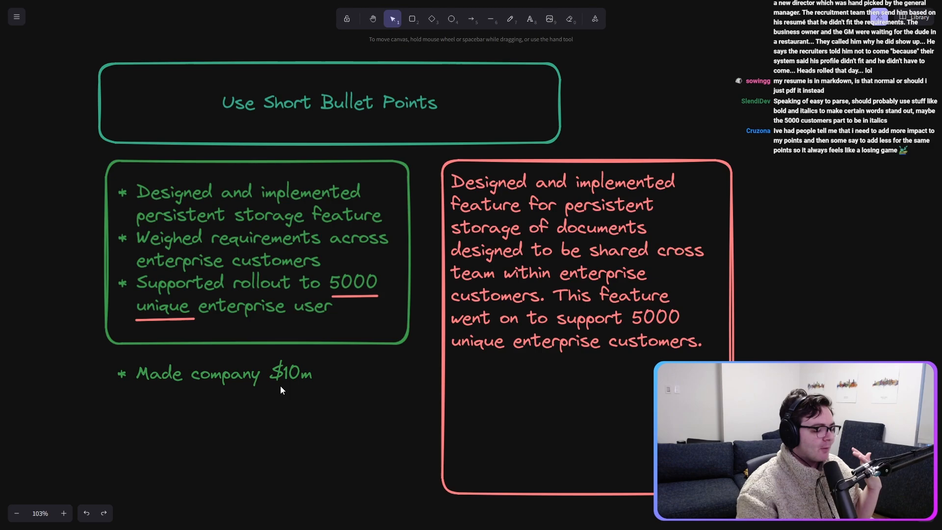
click(223, 373)
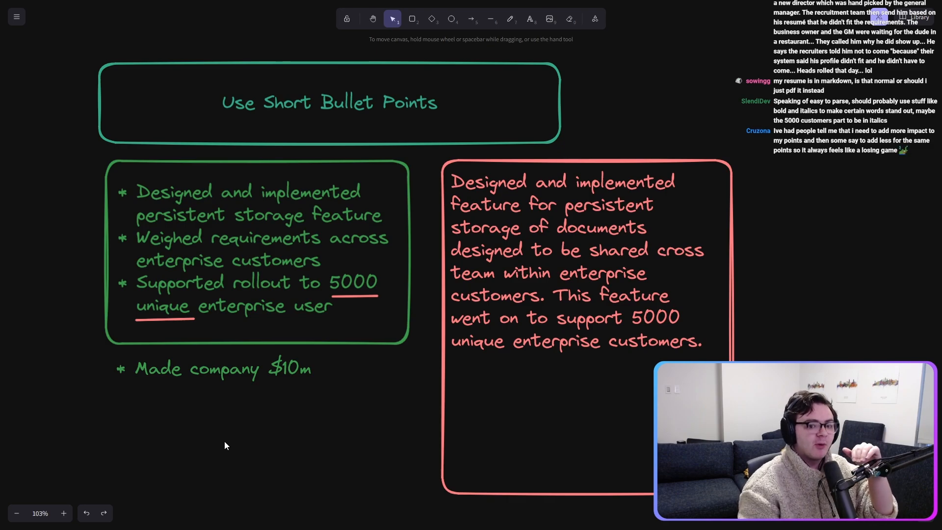
mouse_move(238, 350)
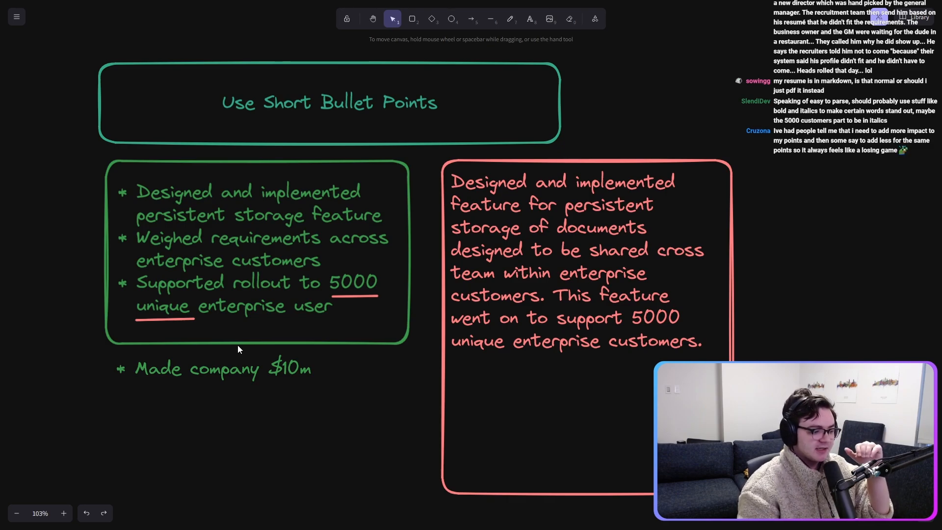
click(252, 250)
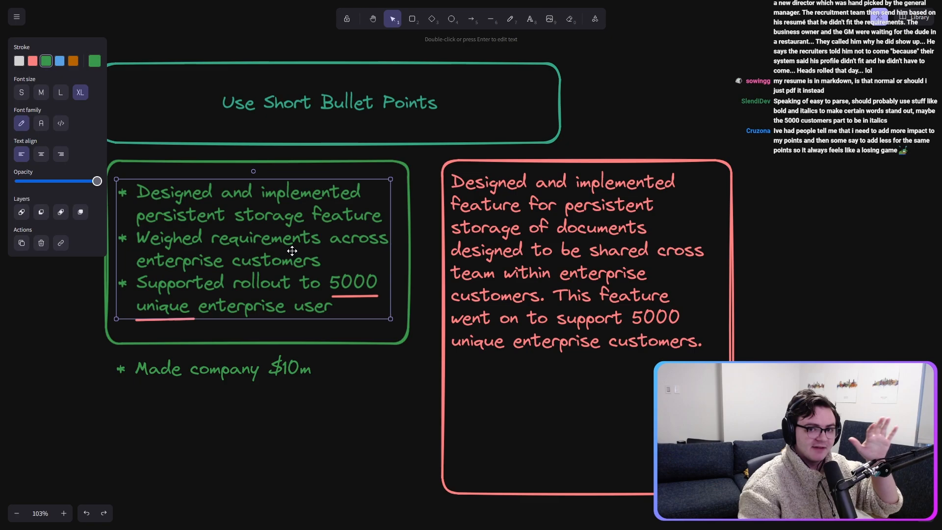
mouse_move(374, 399)
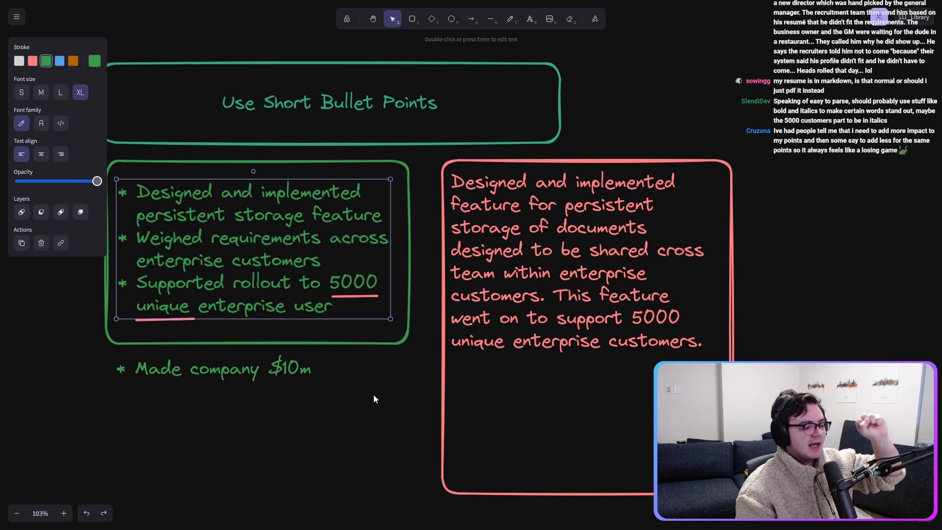
click(370, 396)
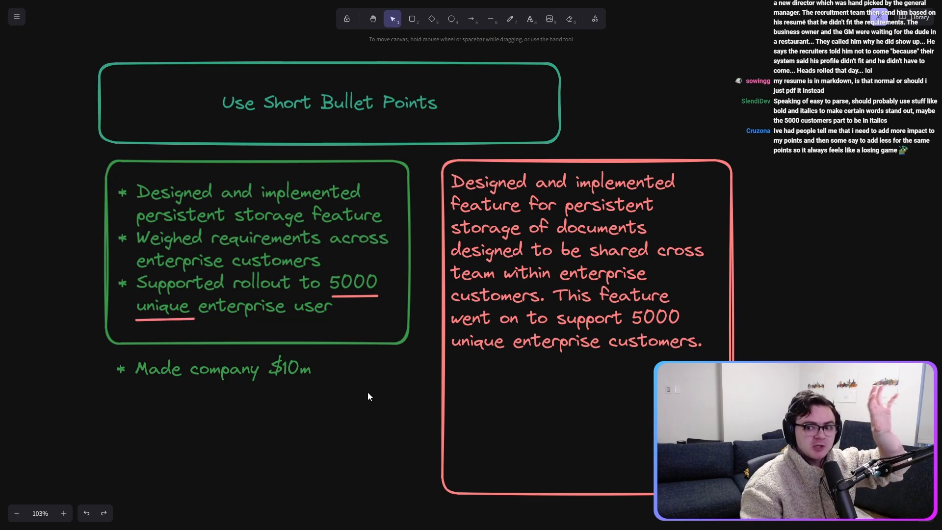
Step: Fill the green box with 'Try to stick to 10words or less in a bullet point'
text(Try to)
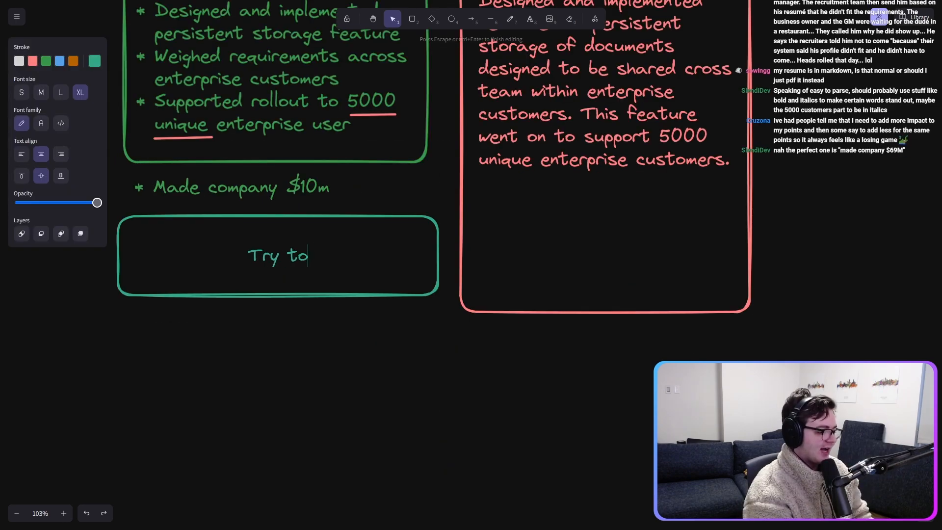
text(stick to 10)
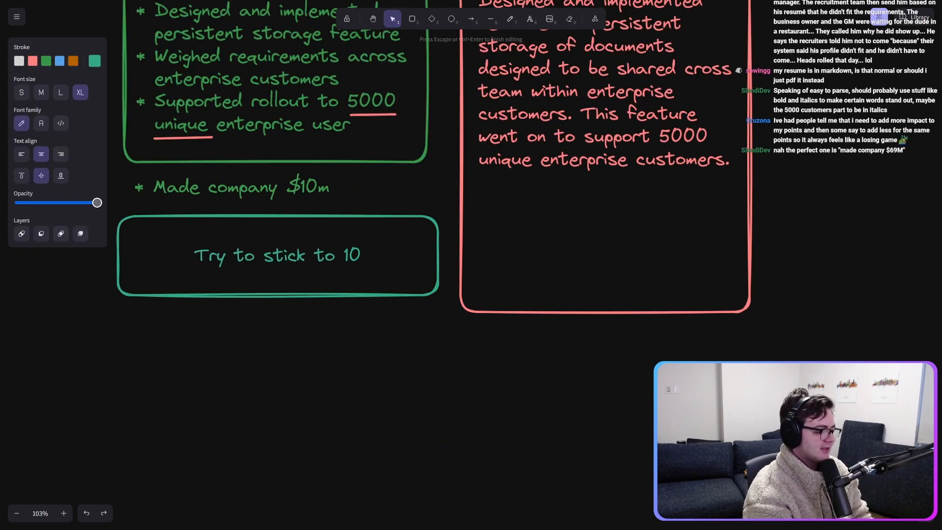
text(words or less)
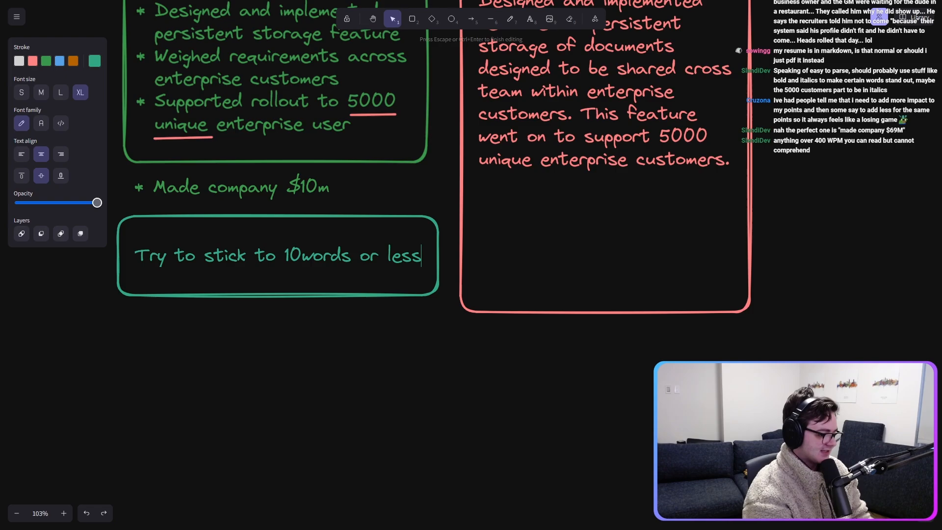
text(in a bullet point)
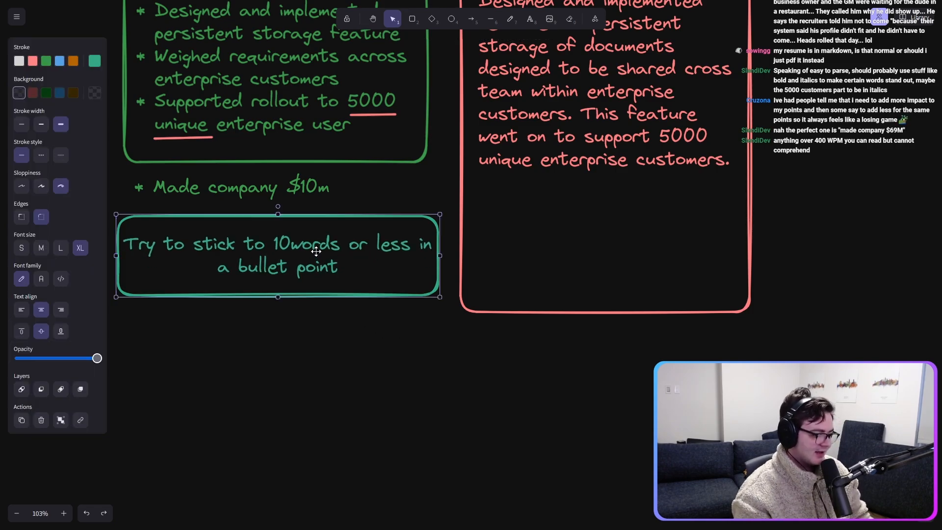
click(371, 357)
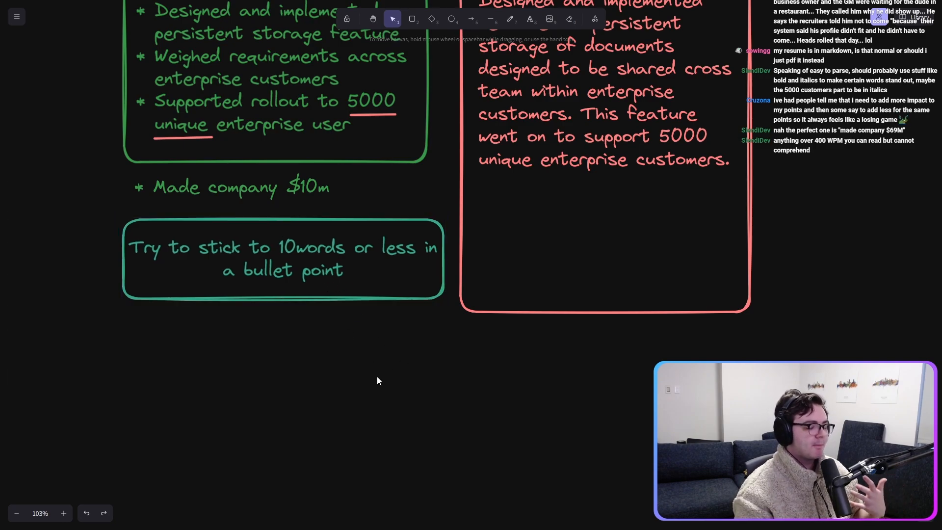
mouse_move(341, 362)
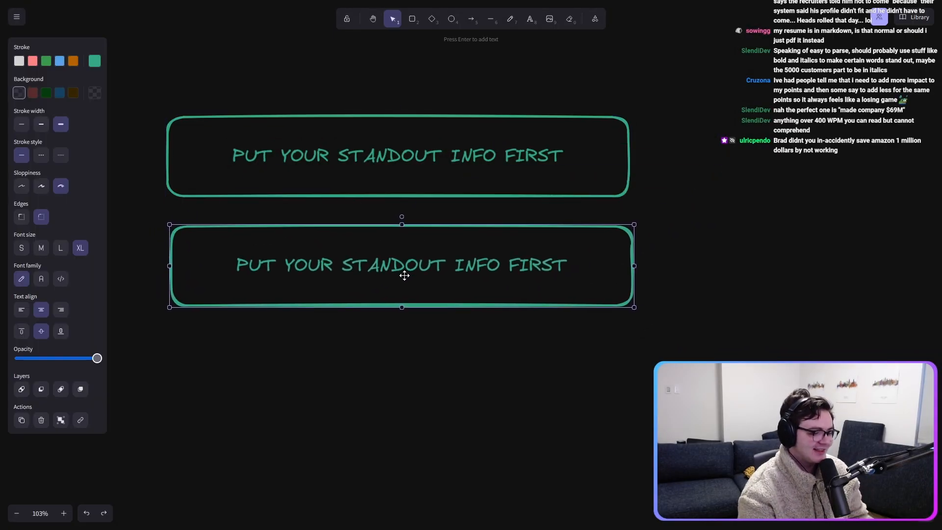
Step: Relabel the copied red box as INTERNSHIPS beneath the standout-info header
double_click(401, 265)
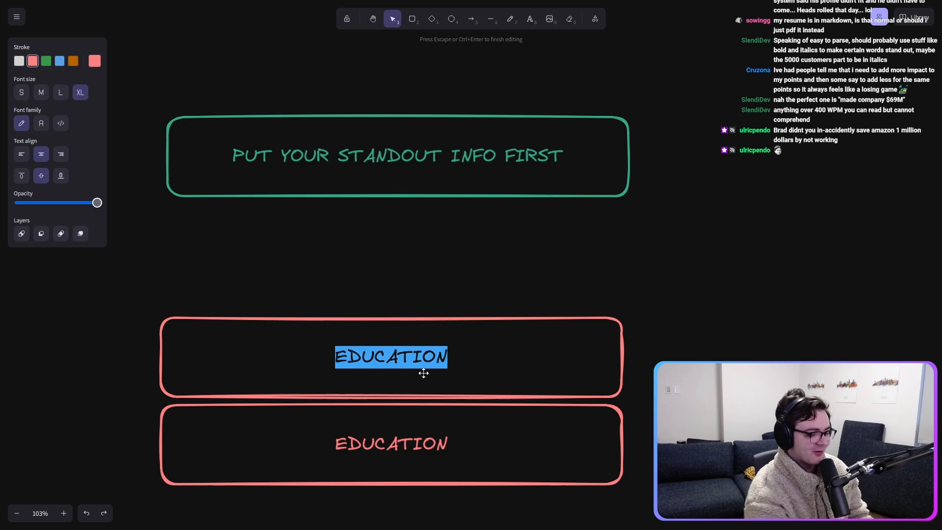
text(INTERNSHIPS)
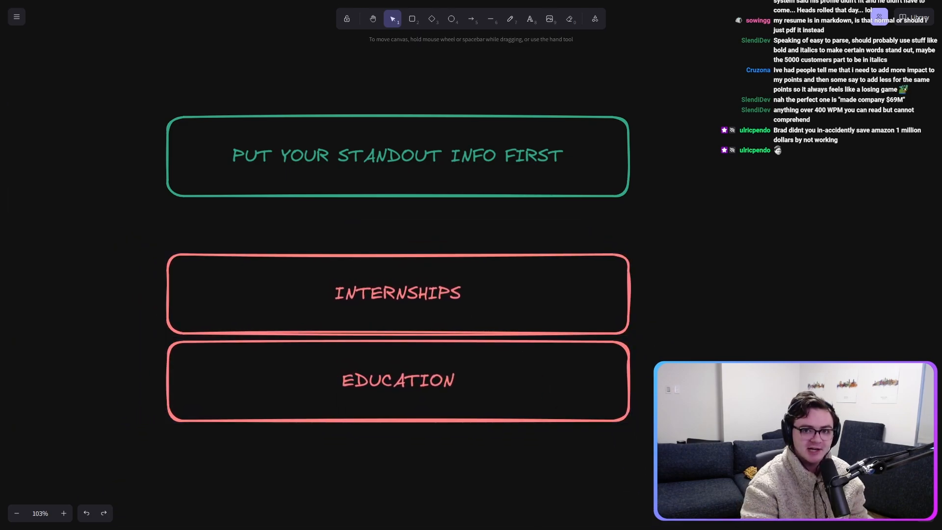
click(398, 293)
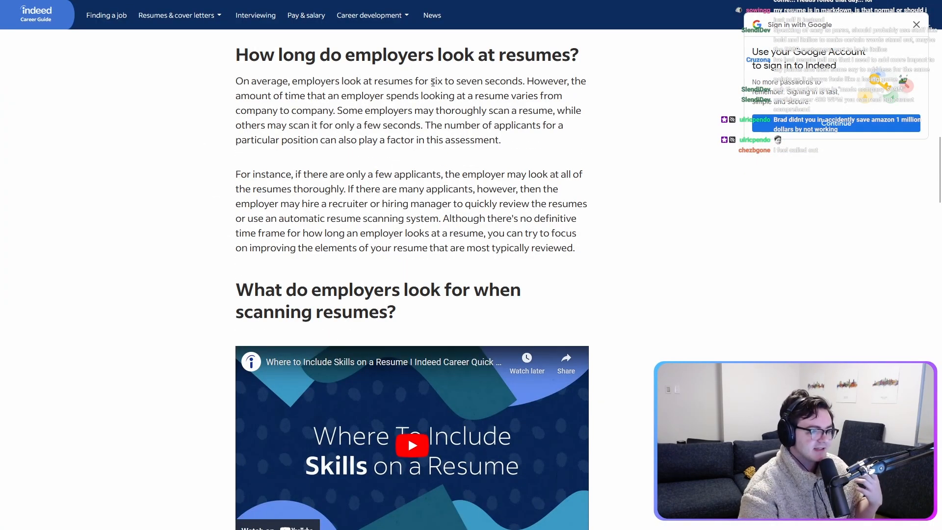
mouse_move(642, 250)
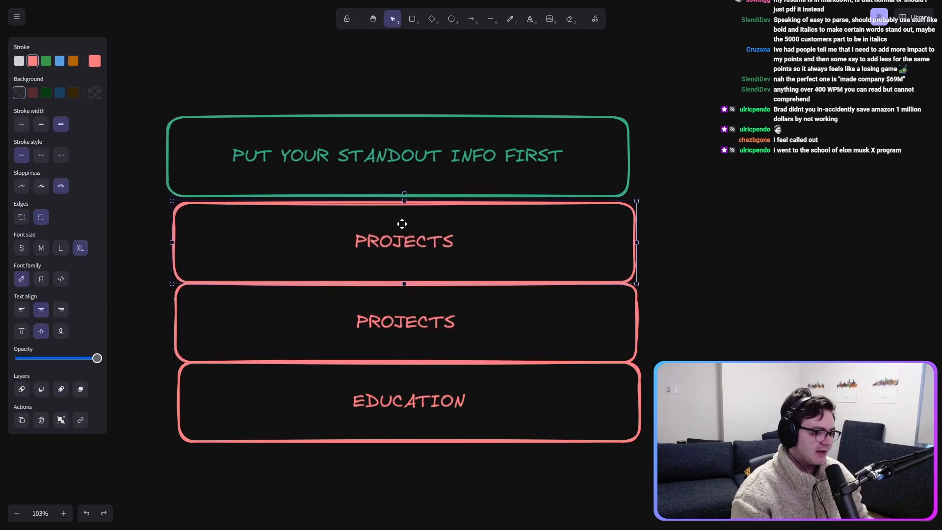
Step: Relabel a red box REAL PROFESSIONAL EXPERIENCE and place it at the top of the section order
text(REAL P)
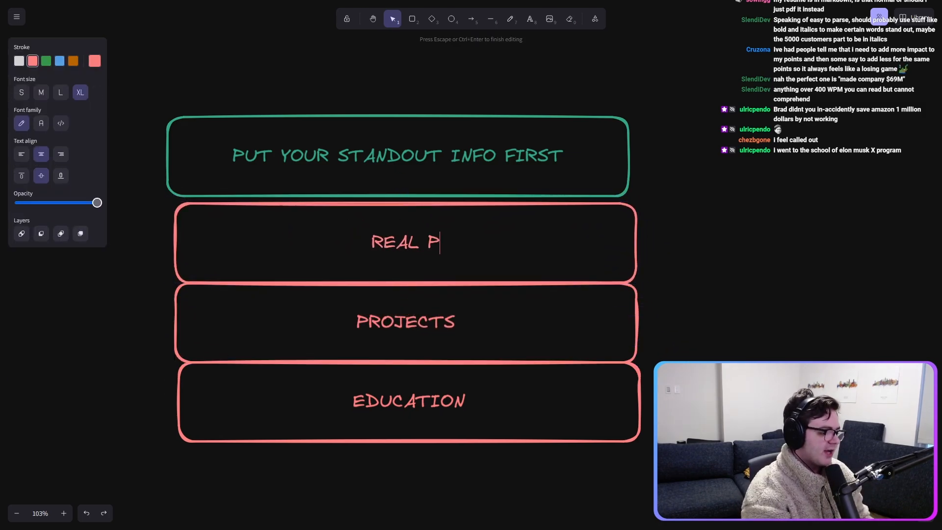
text(ROFESSIONAL EXPERIENCE)
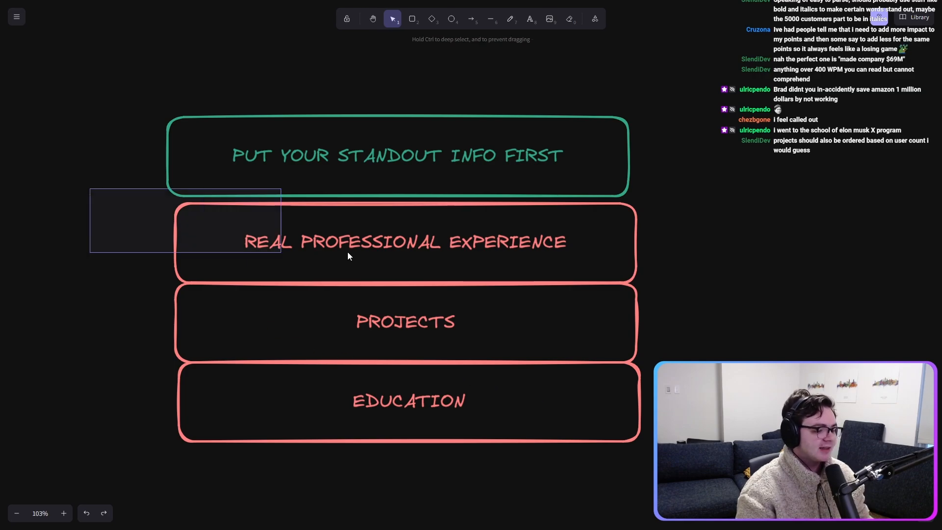
click(406, 322)
text(EVERYTHING ELSE)
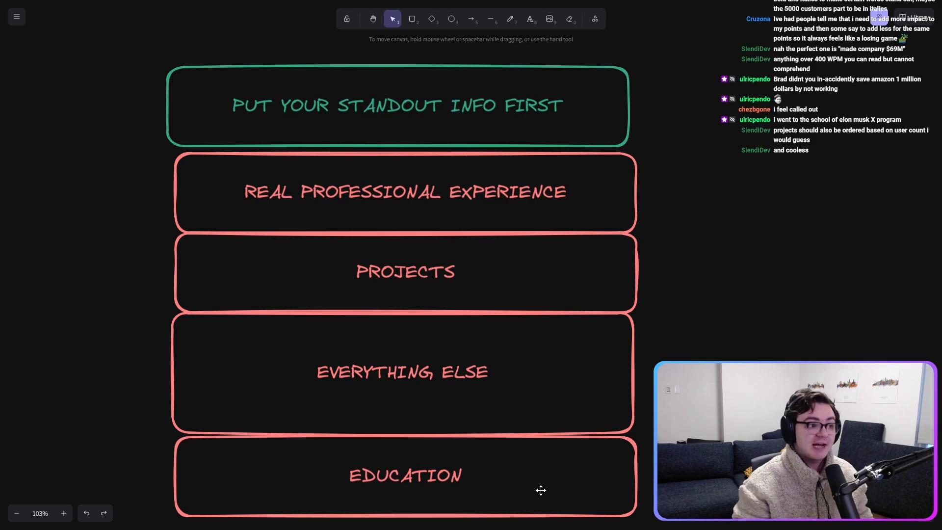
mouse_move(497, 456)
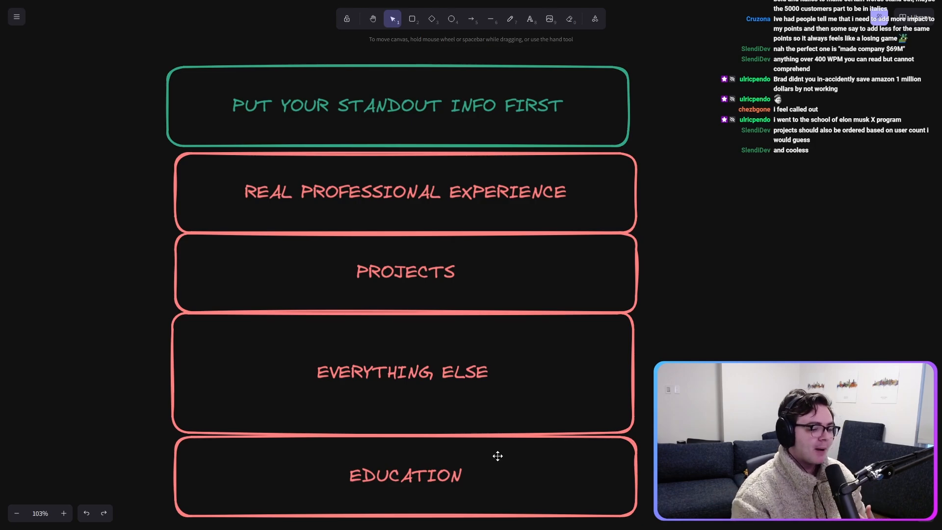
click(402, 191)
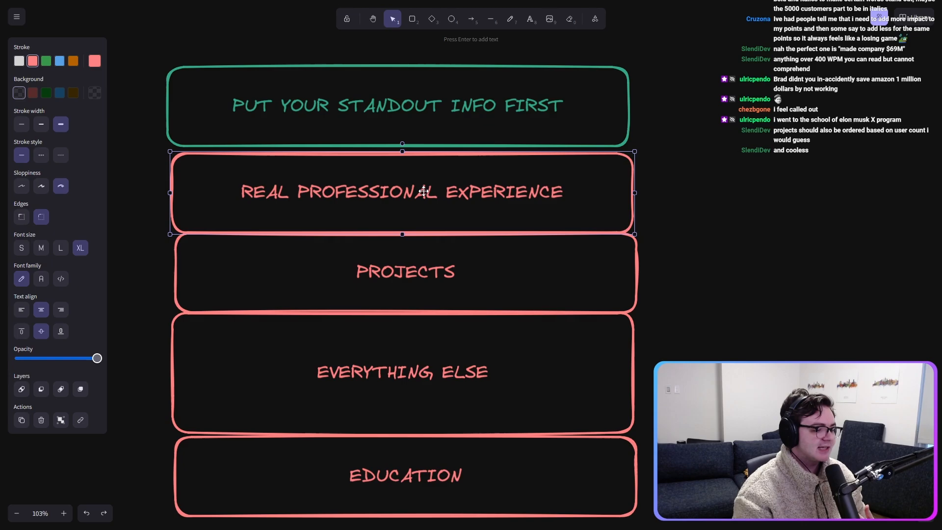
mouse_move(796, 256)
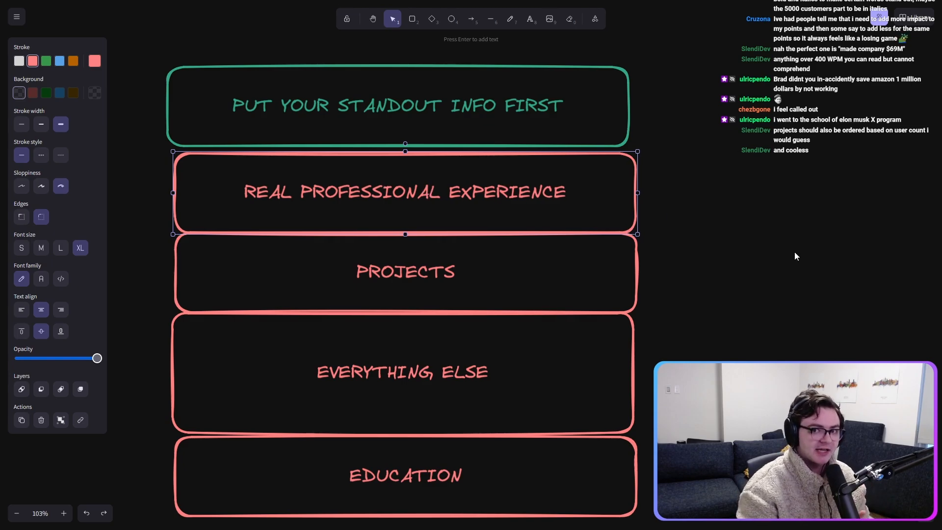
click(595, 19)
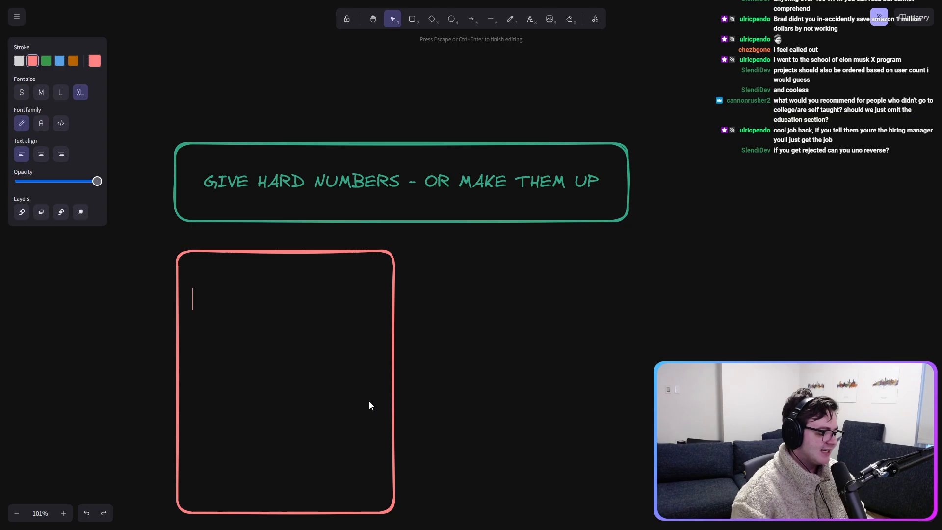
Step: Write the bullet '* LEAD TEAM DRIVING $10B of revenue' inside the red box
text(*)
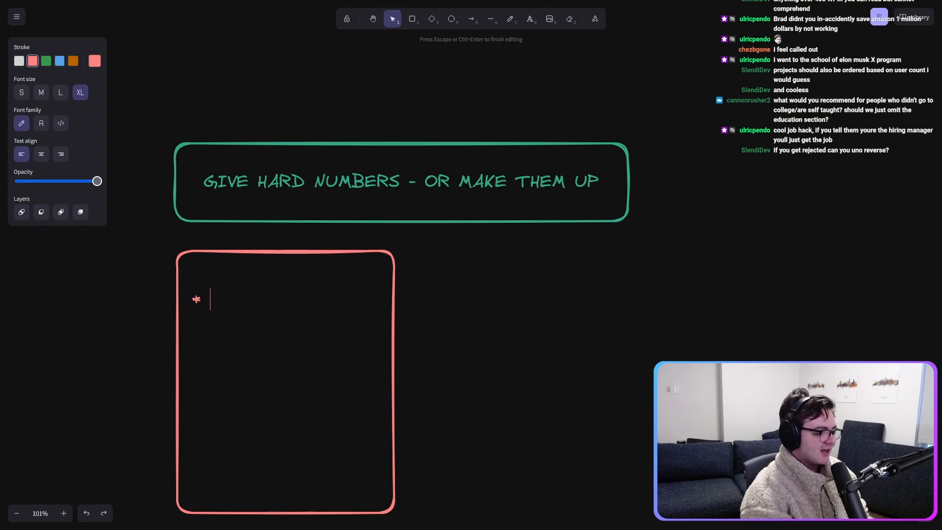
text(LEAD TEA)
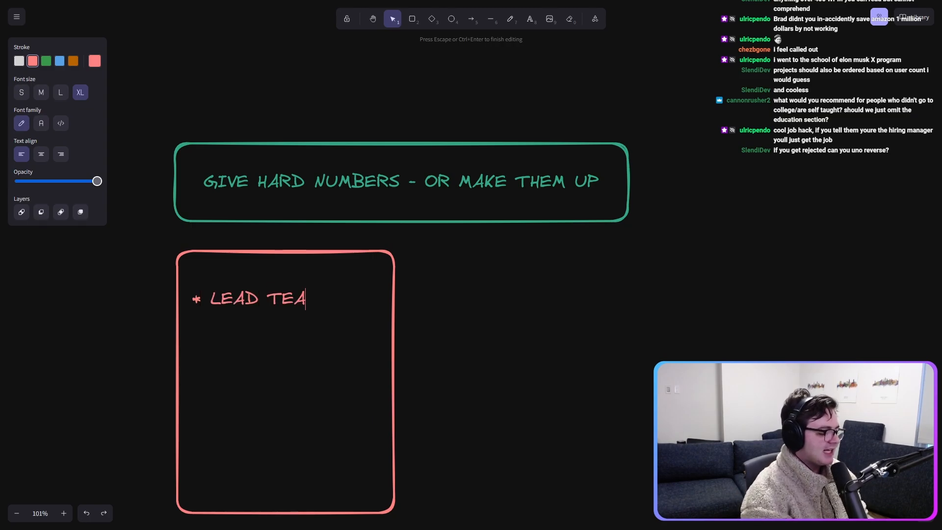
text(M DRIVING)
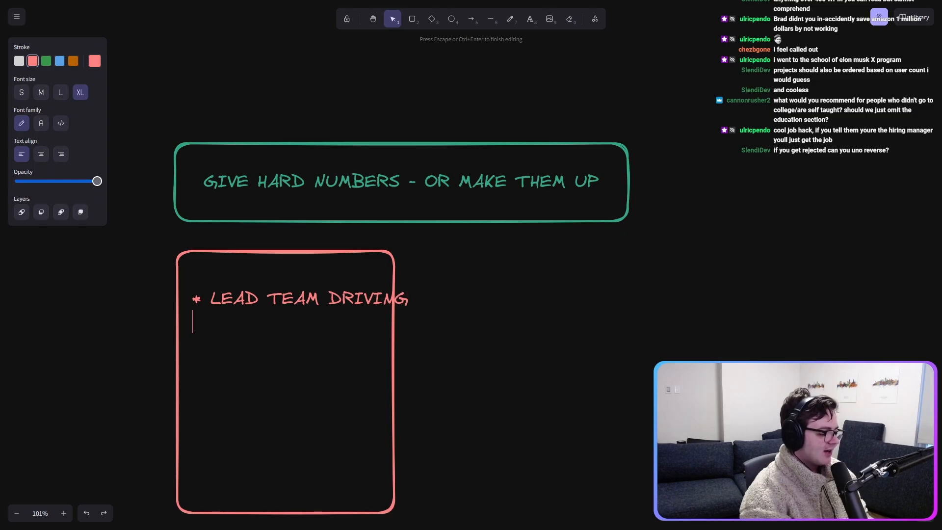
text(106)
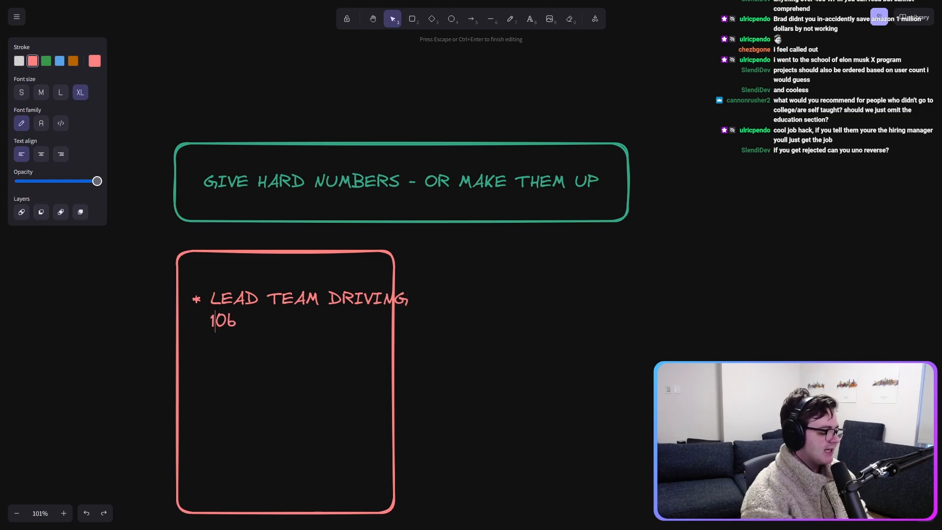
text($)
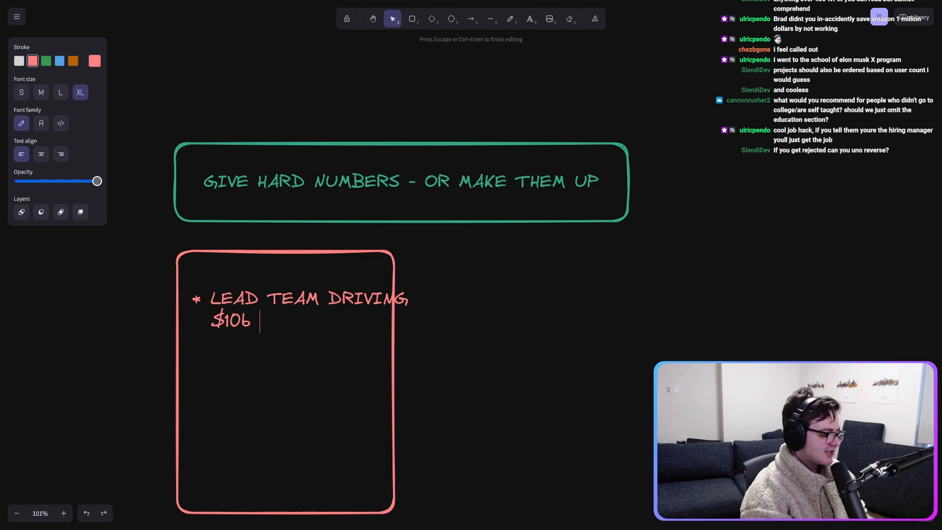
text(B of revenue)
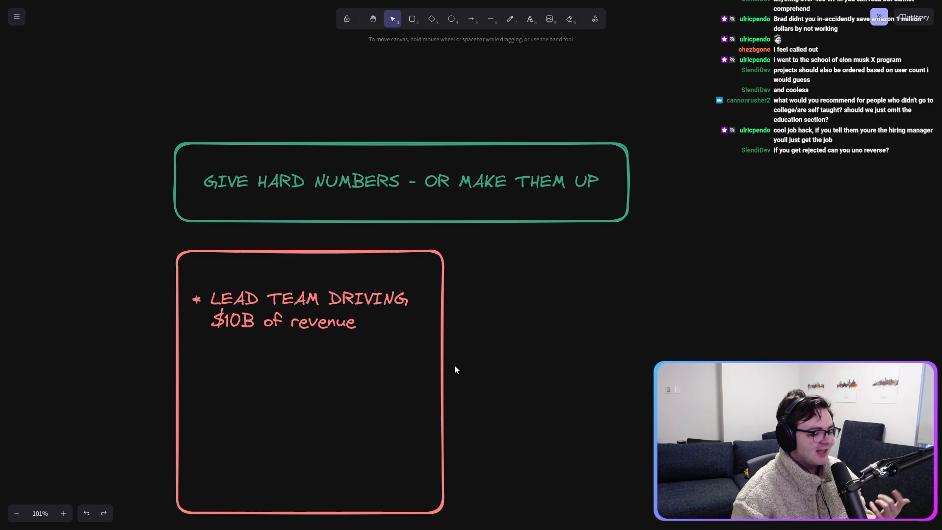
click(301, 309)
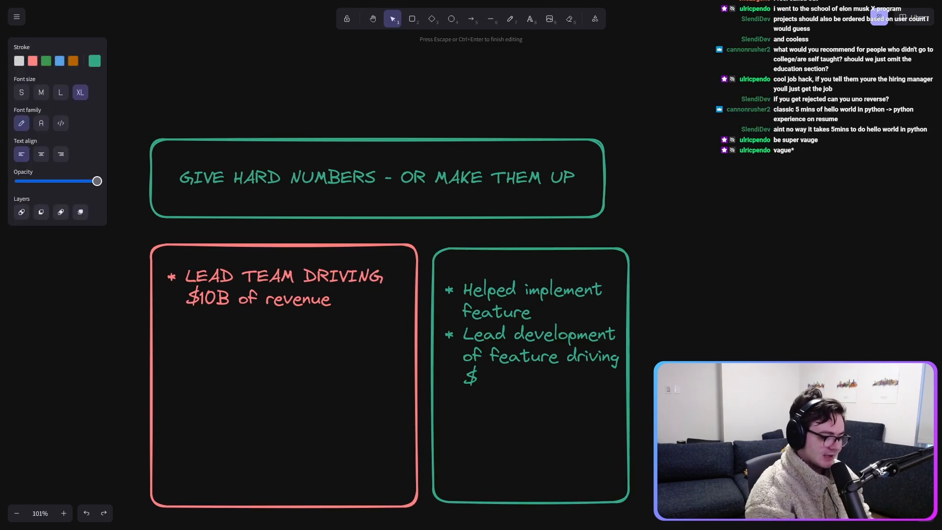
Step: Write the '$100K of additional revenue' bullet in the green box and reselect the header for editing
text(100K of)
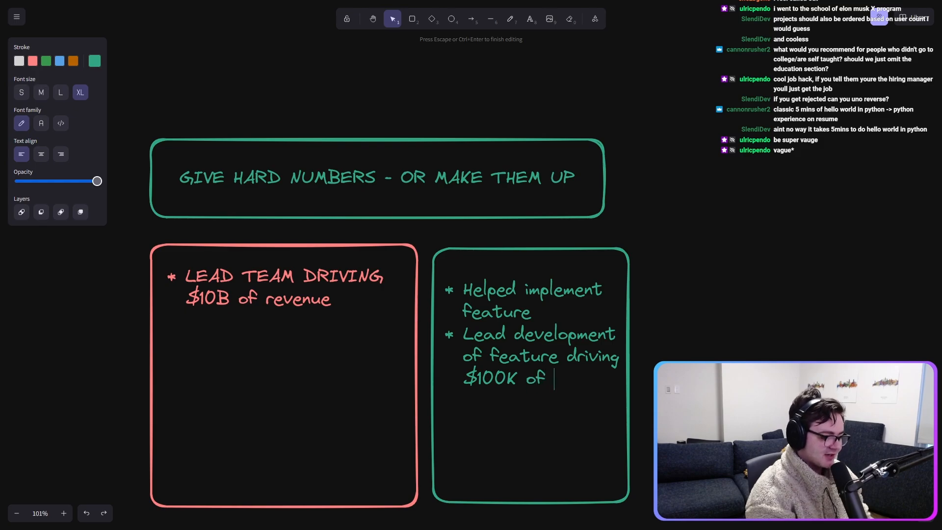
text(additio)
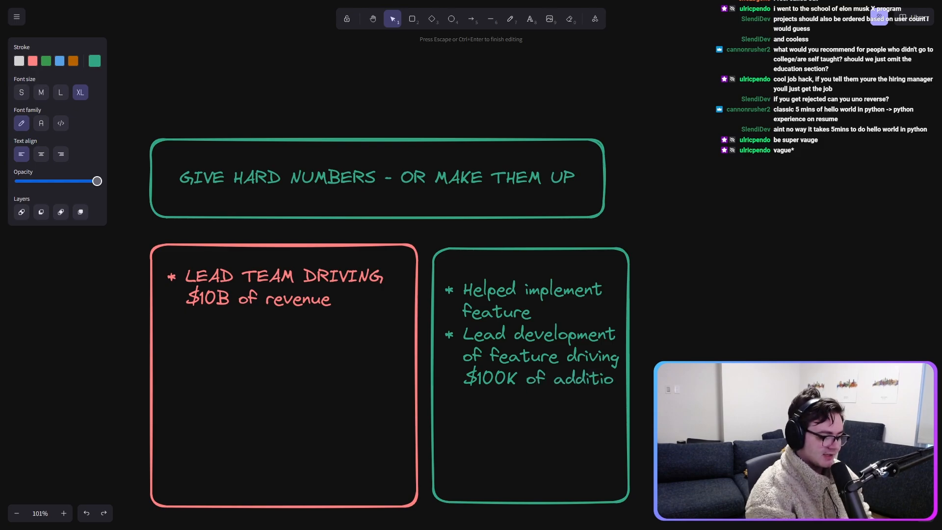
text(nal revenue)
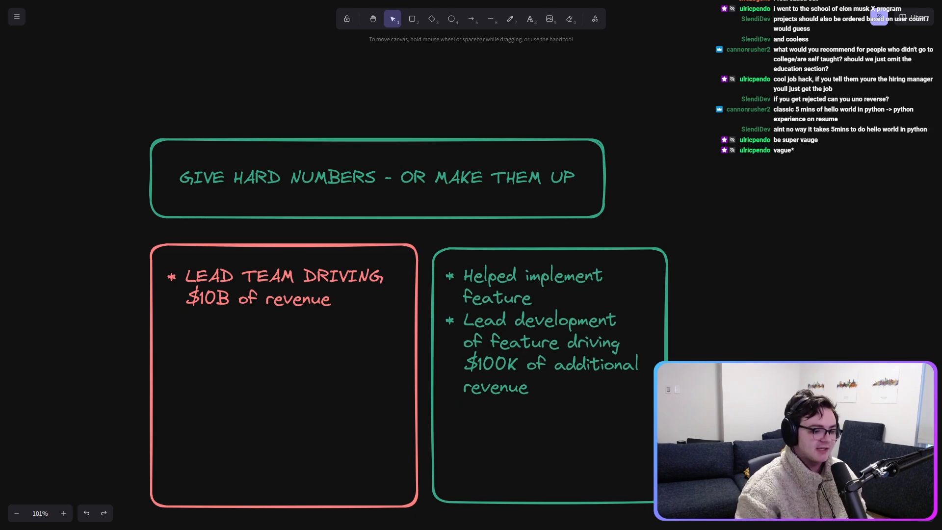
click(541, 331)
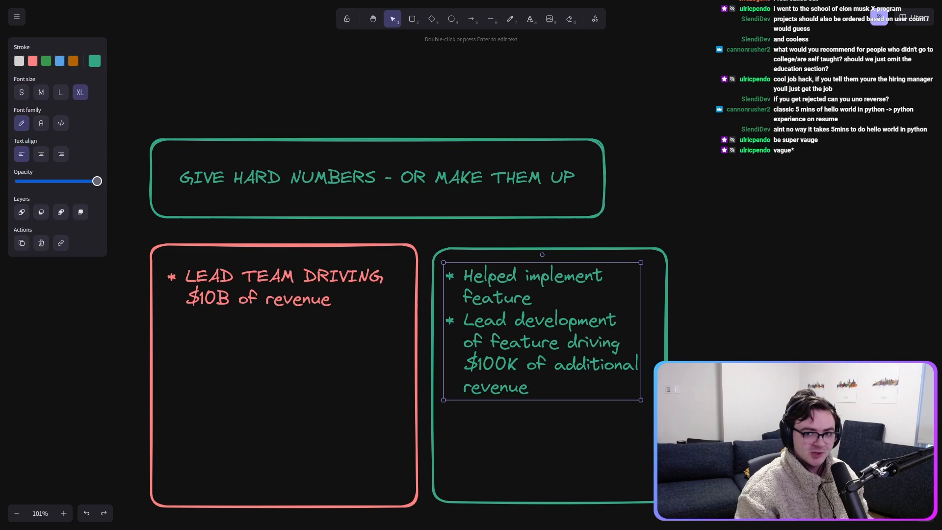
click(300, 421)
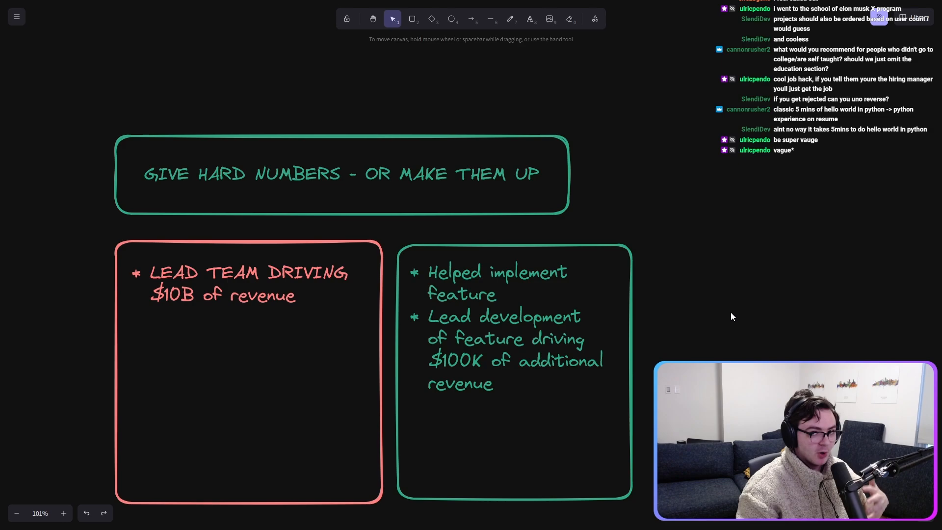
mouse_move(529, 329)
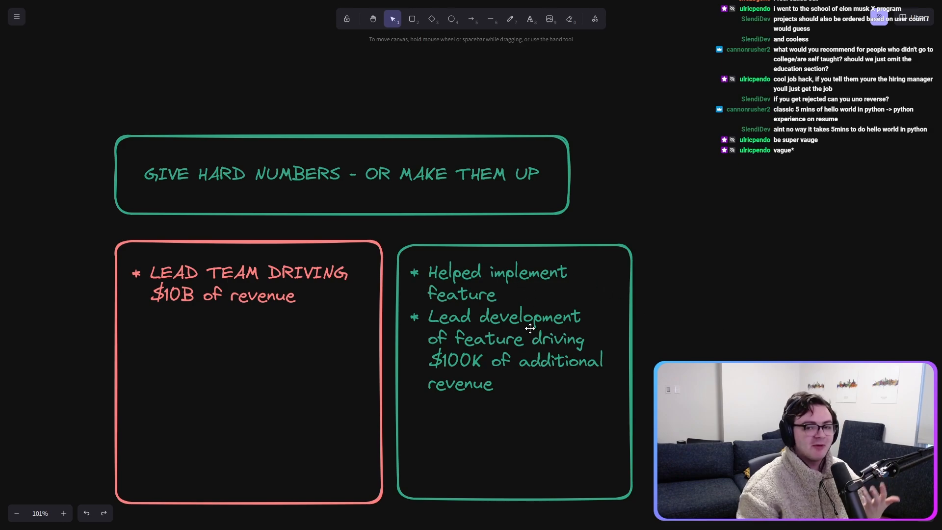
mouse_move(754, 349)
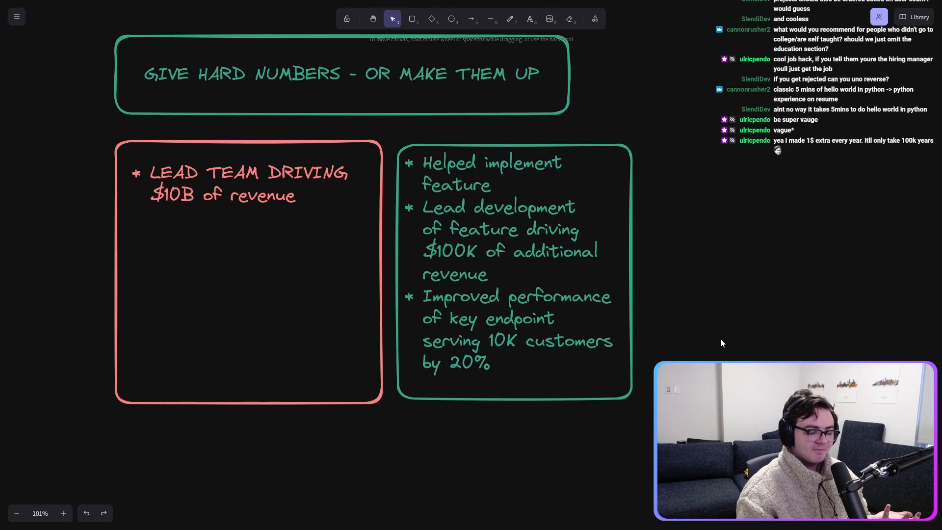
double_click(502, 341)
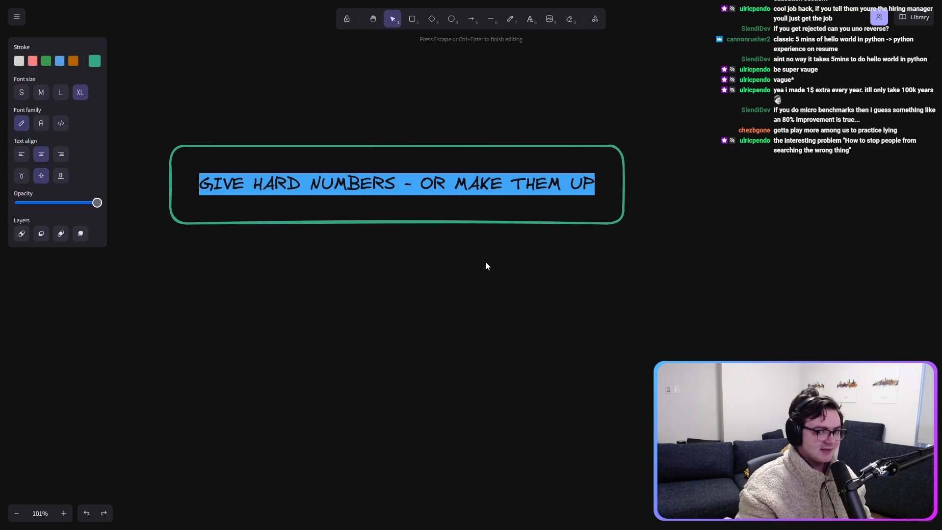
Step: List SYNERGY and PASSIONATE on separate lines in the red clichés box, starting CREATIVE
text(S)
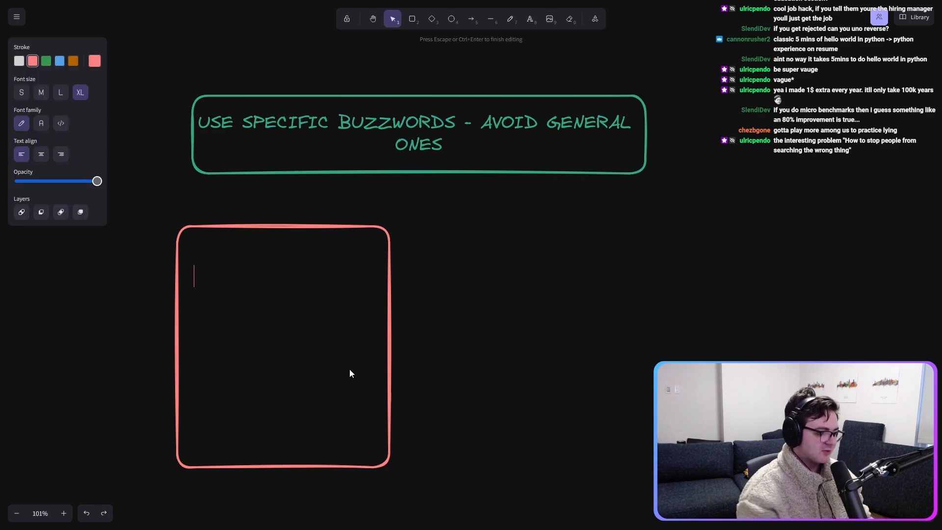
text(SYNERGY)
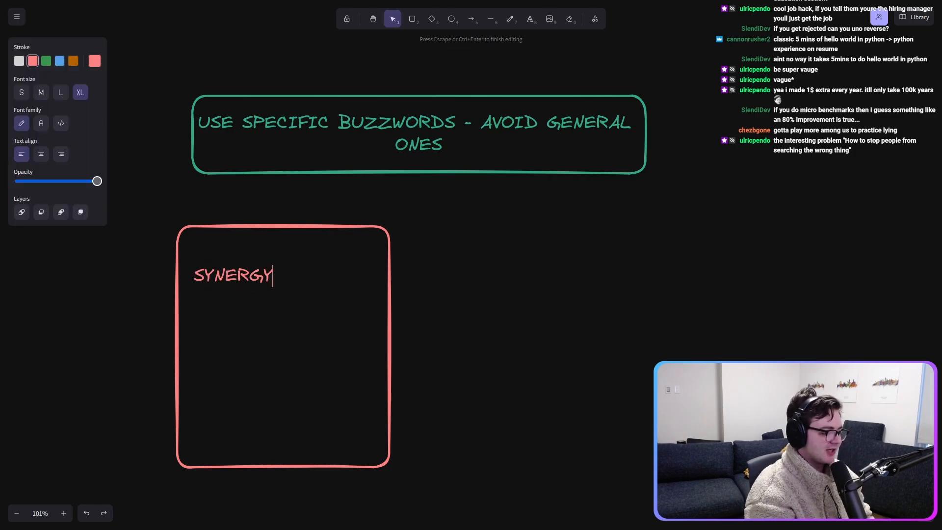
key(Return)
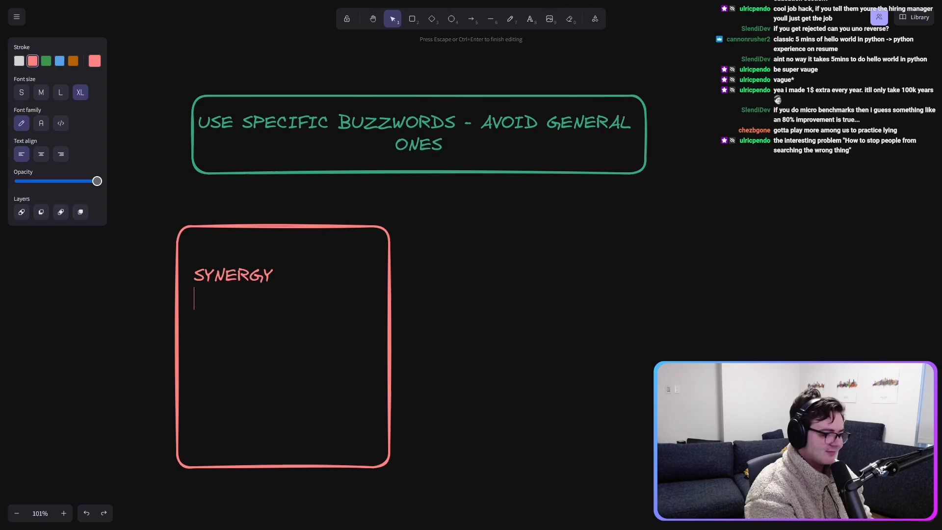
text(S)
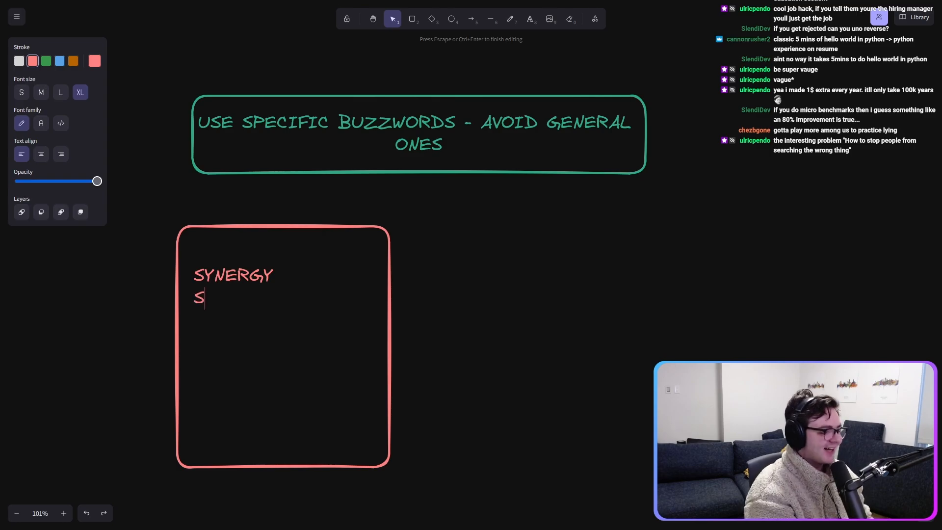
text(ASSIONAT)
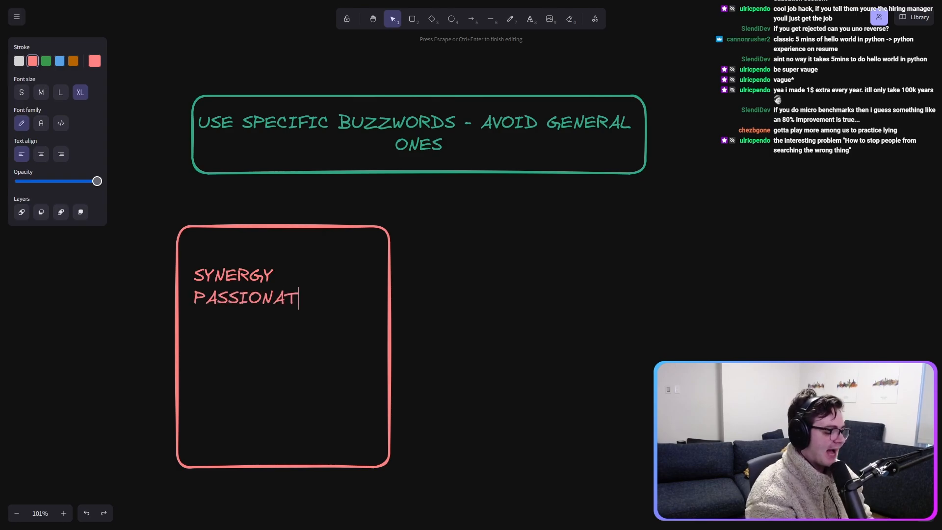
text(E)
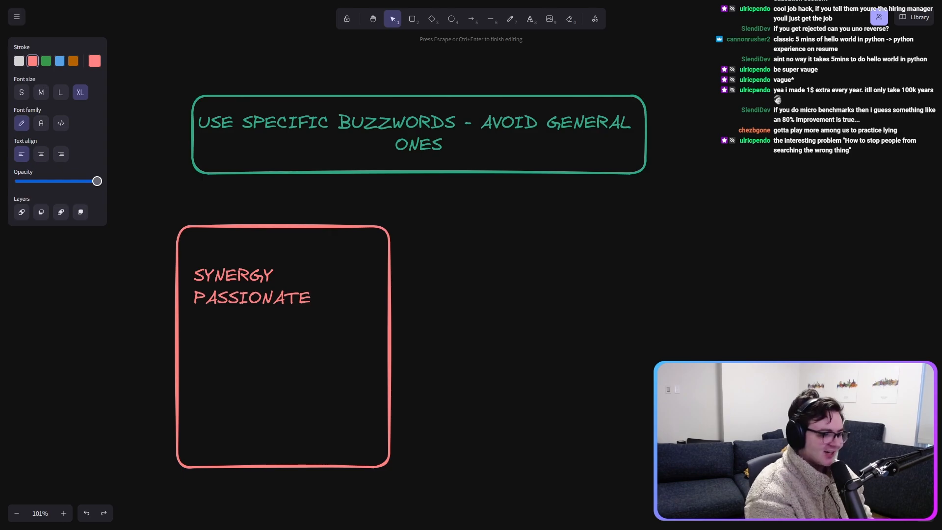
text(CR$)
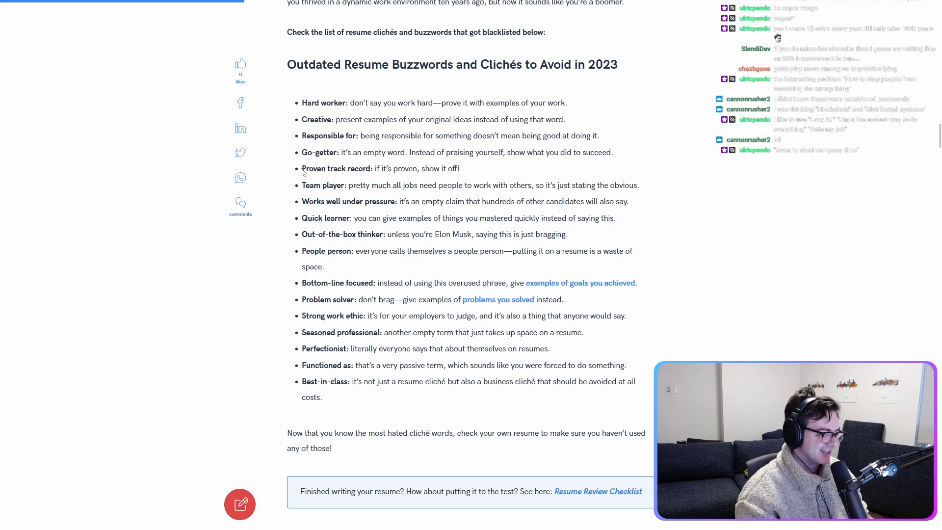
mouse_move(496, 277)
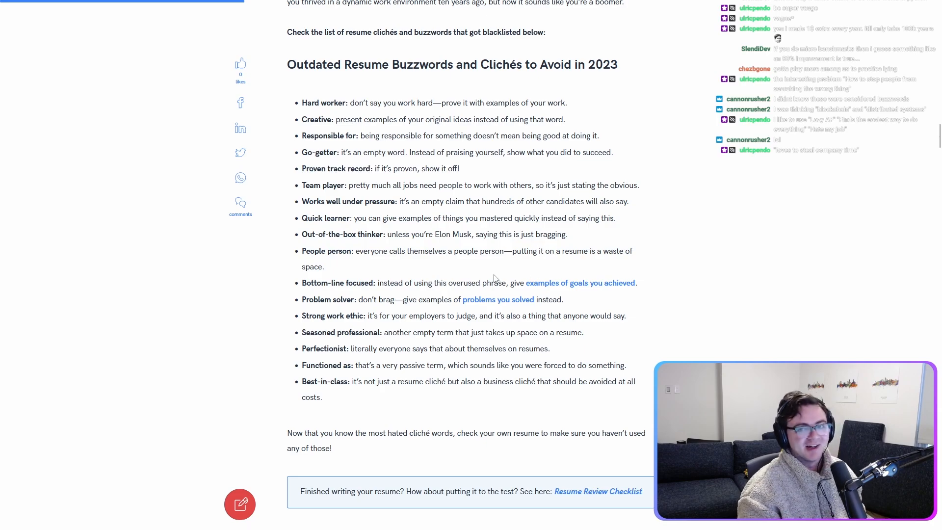
Step: Scroll the buzzwords article down to the outdated buzzwords and clichés list
scroll(down, 3)
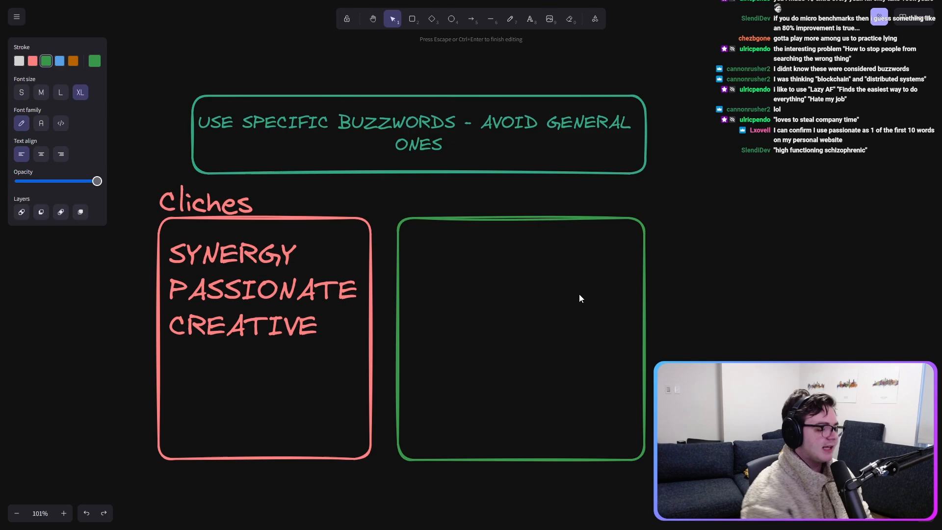
Step: Title the green box 'Specific Buzzwords' and list NoSQL, JAVA and PYTHON on separate lines
text(Buzzwords)
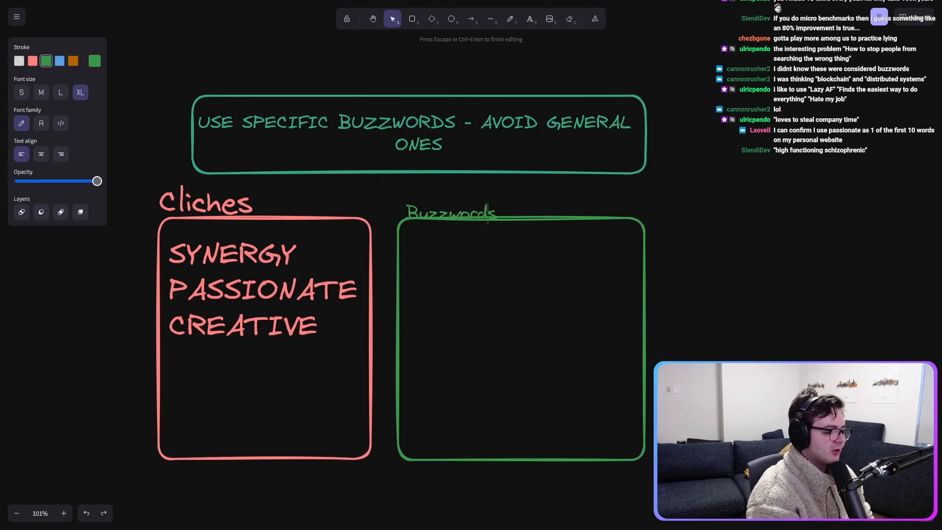
text(Specific)
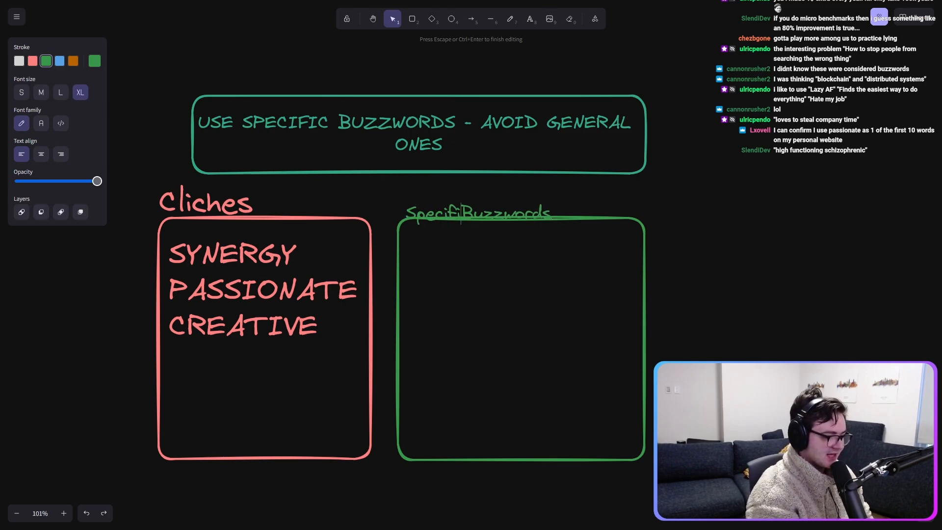
text(NoSQL)
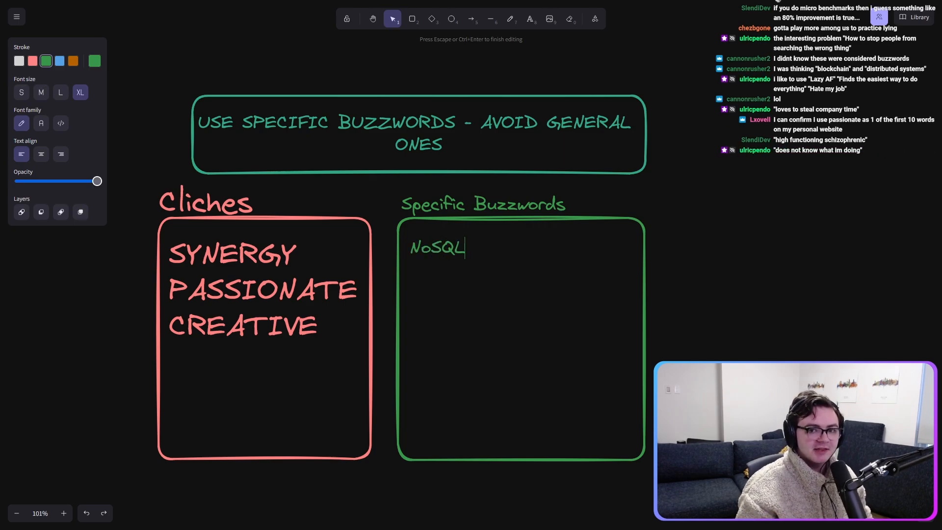
key(Escape)
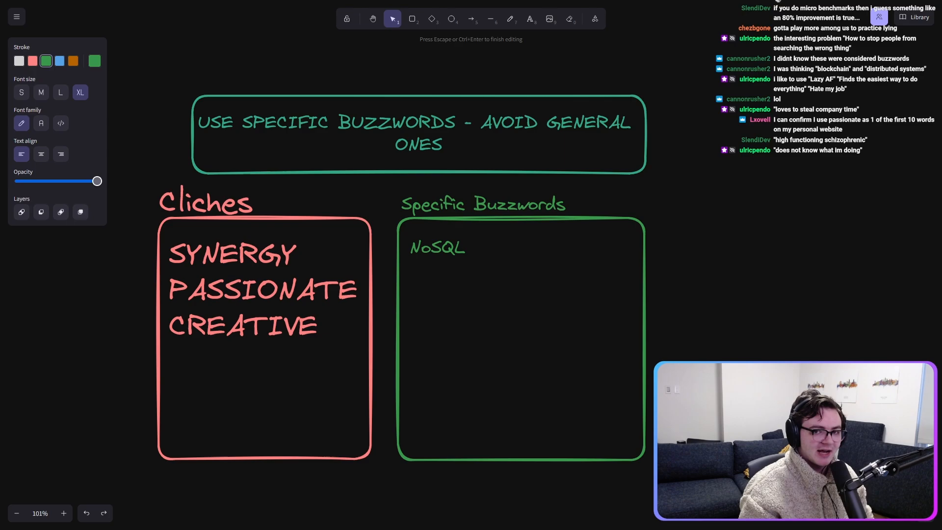
text(JAVA)
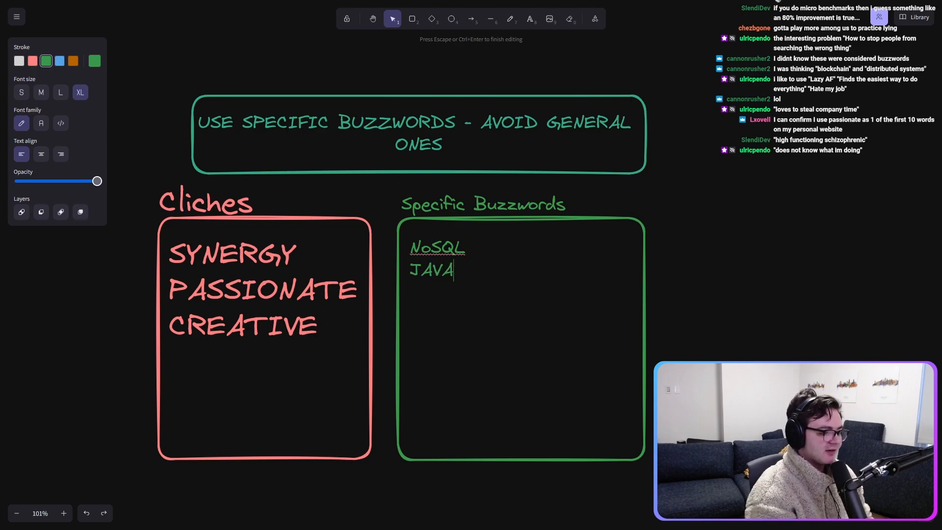
text(PYTHON)
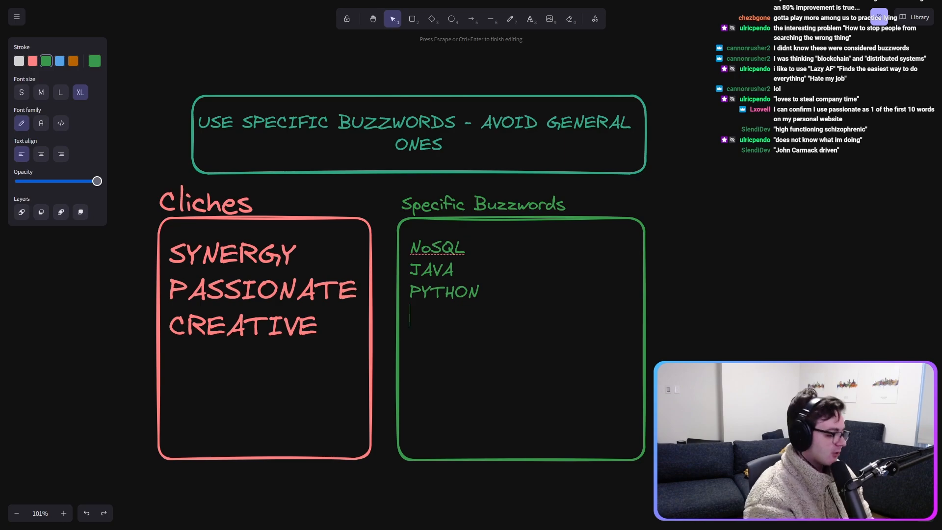
Step: Add Microservices and Agile to the list, correcting the 'Agiles' typo
text(Microservices)
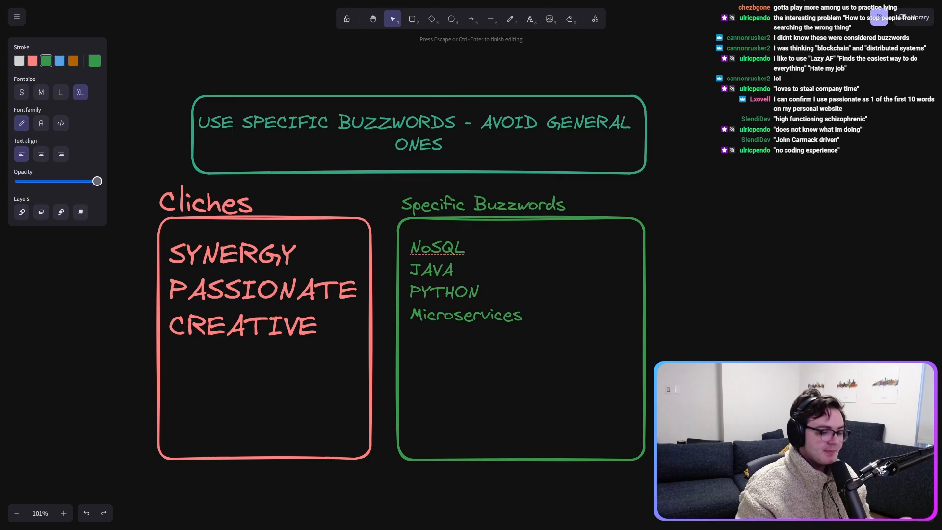
text(Agiles)
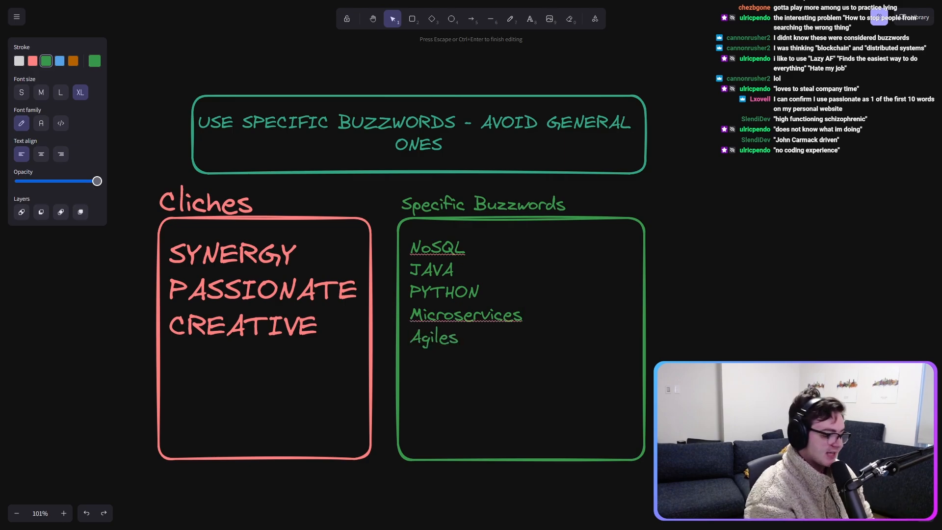
key(Backspace)
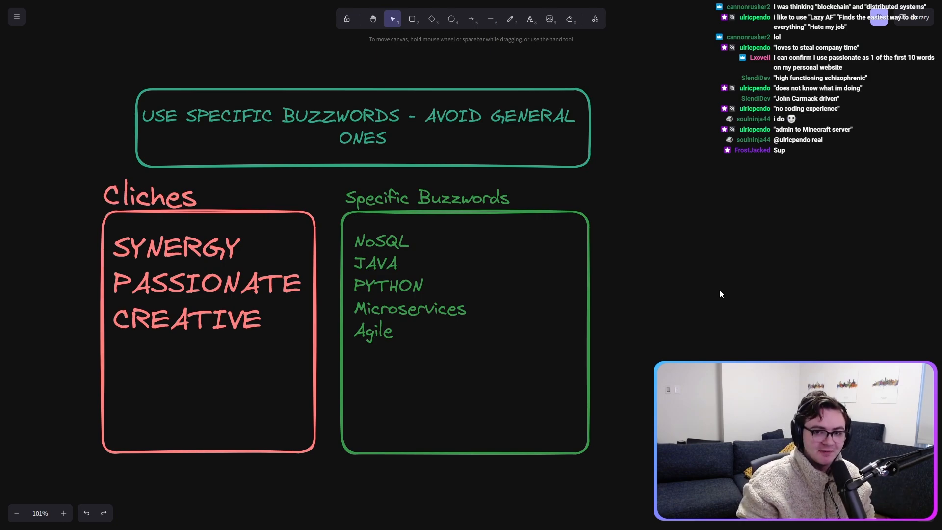
click(594, 19)
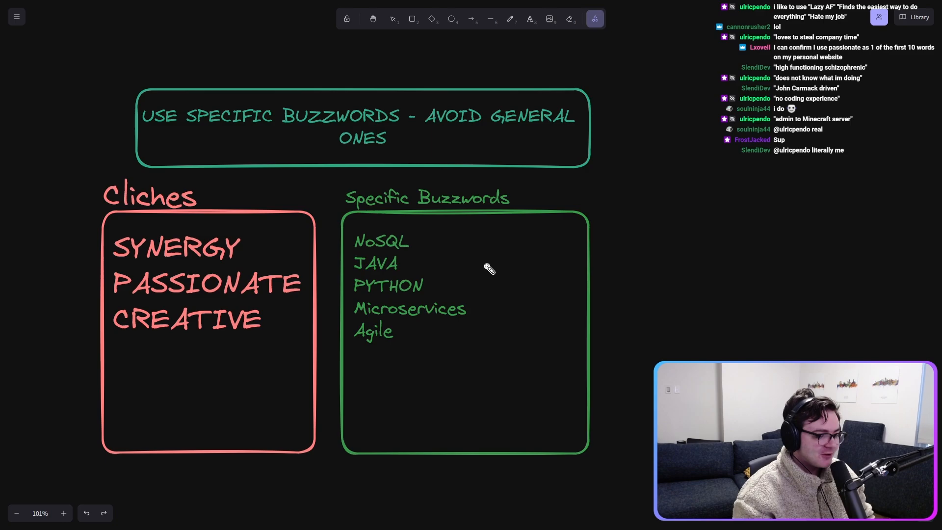
mouse_move(532, 386)
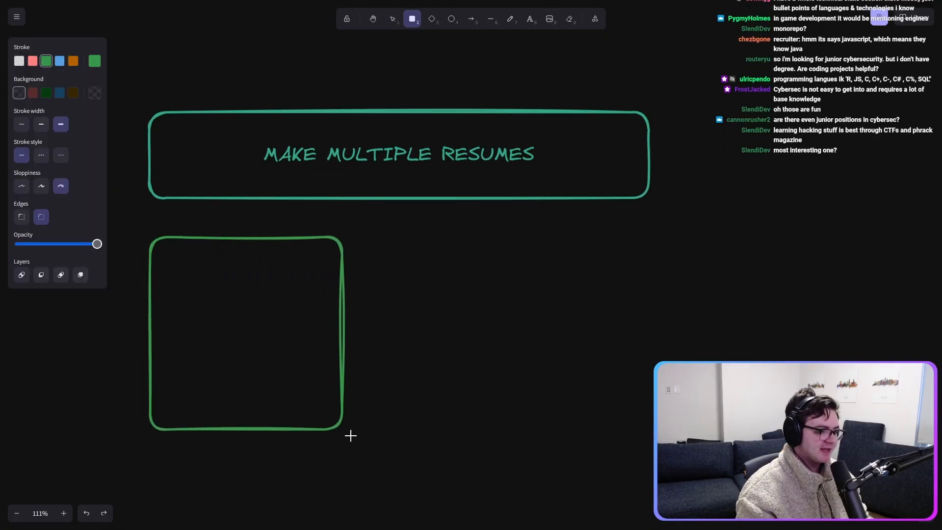
Step: Label the first empty box 'Embedded systems' above it
double_click(246, 330)
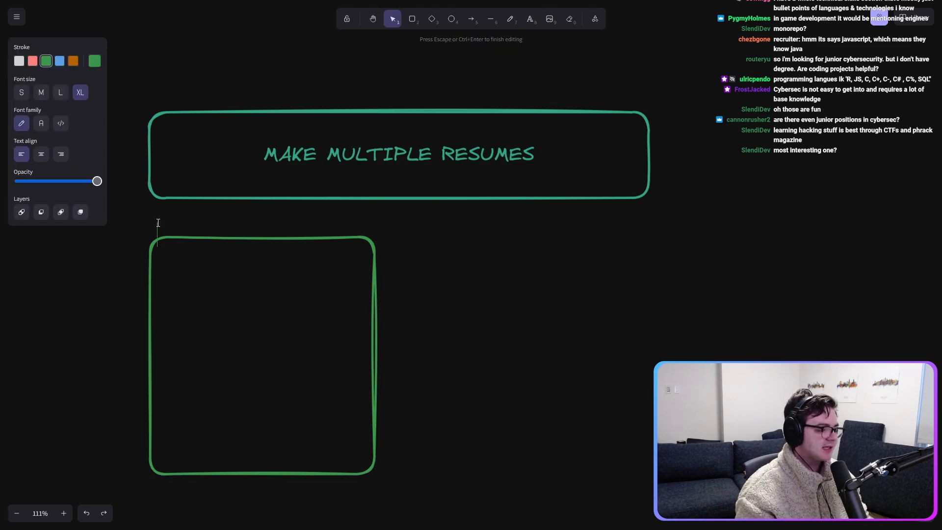
text(Embedde)
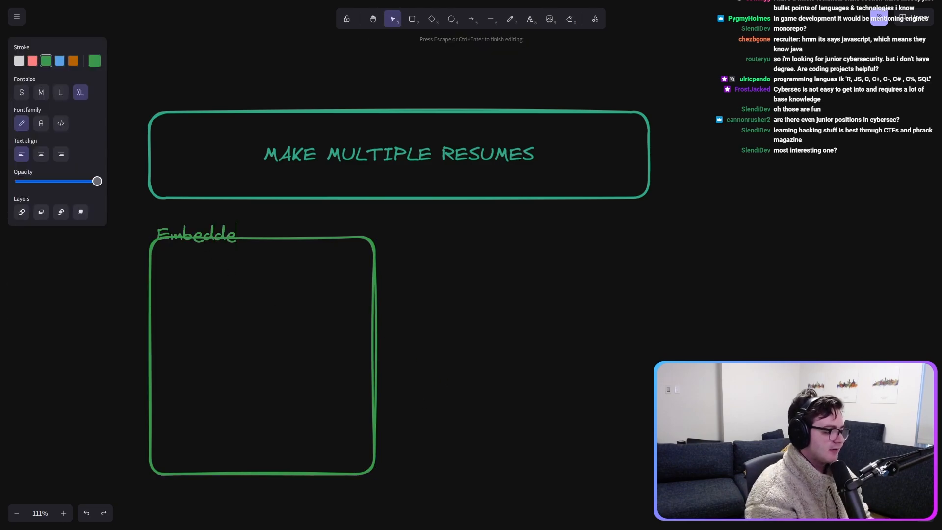
text(d systems)
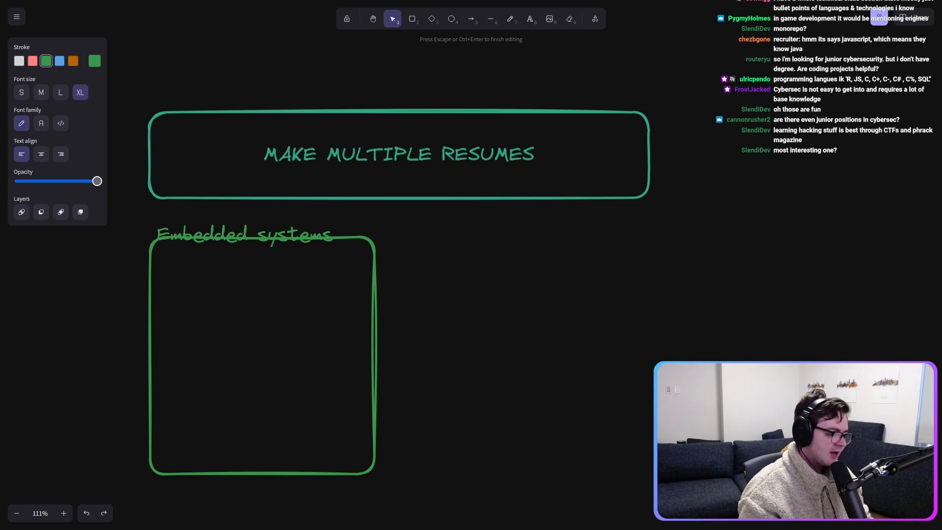
click(537, 267)
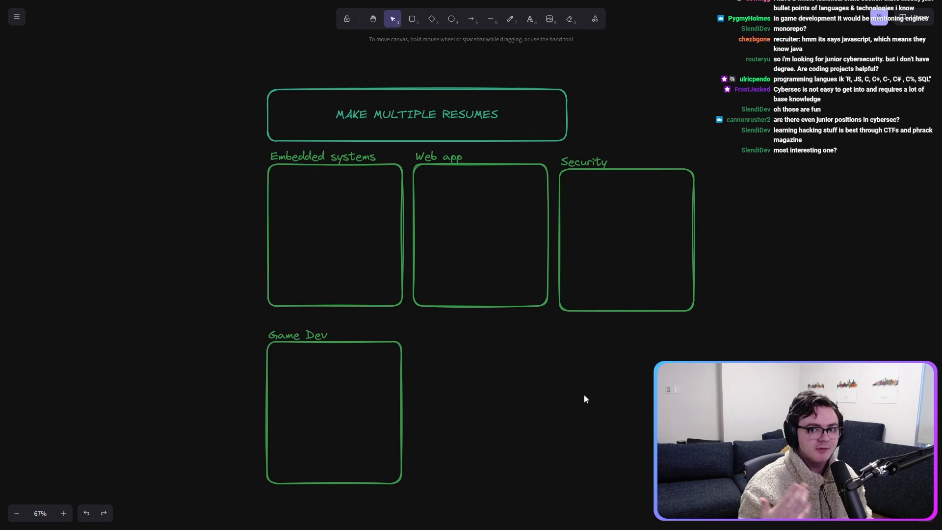
mouse_move(470, 371)
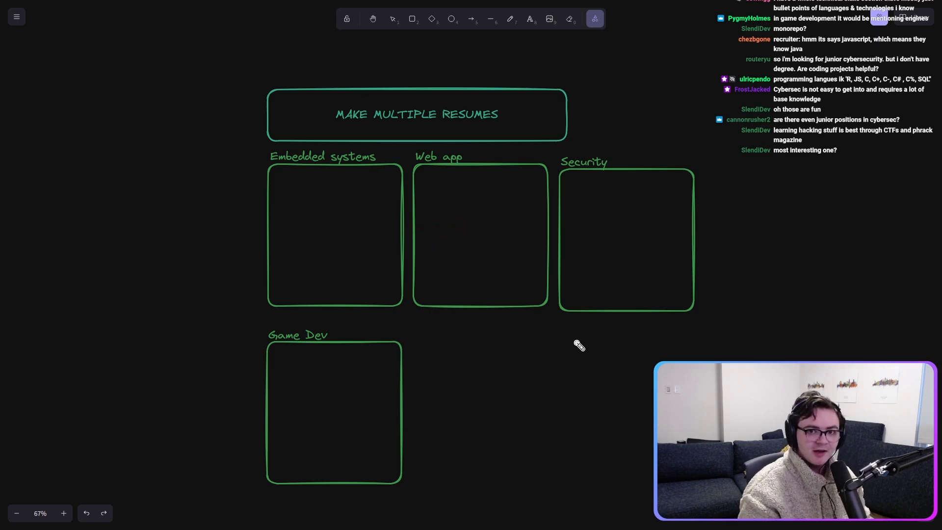
mouse_move(563, 378)
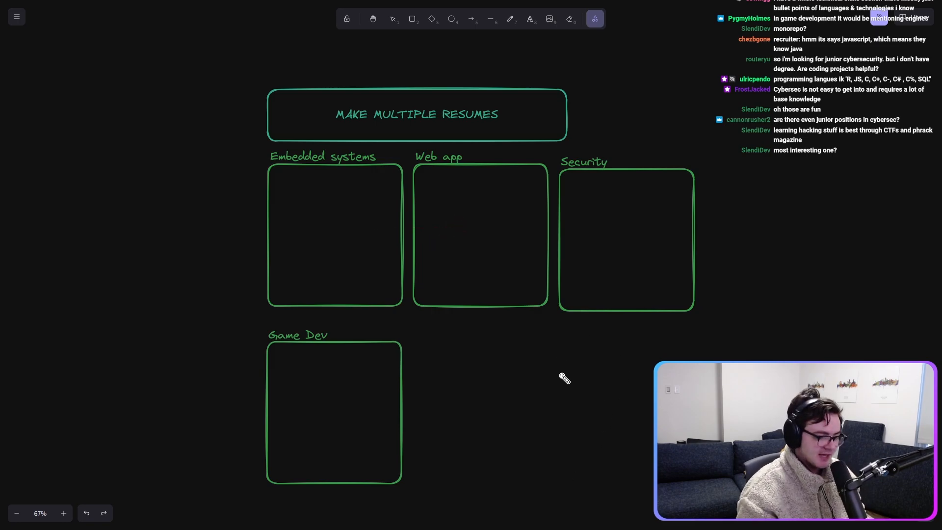
click(582, 11)
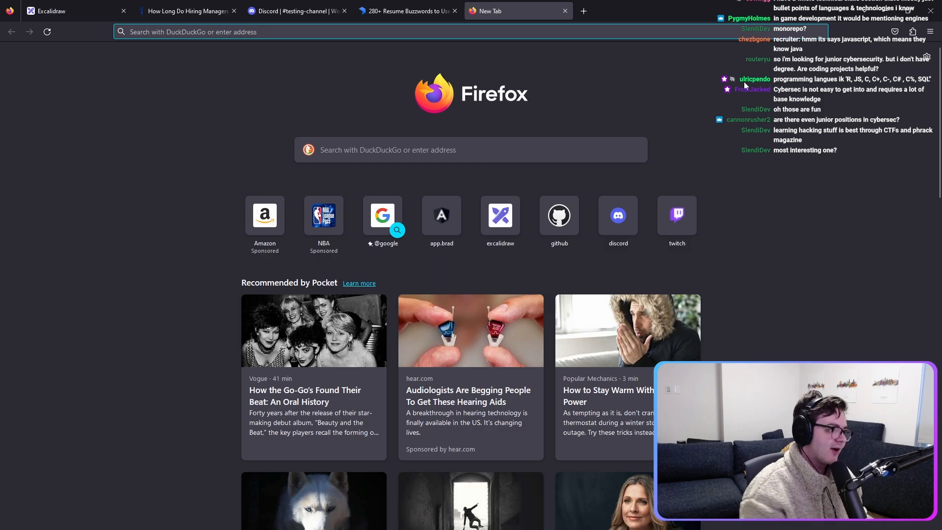
Step: Navigate the new tab to the address 'flowcv.'
text(flowcv.)
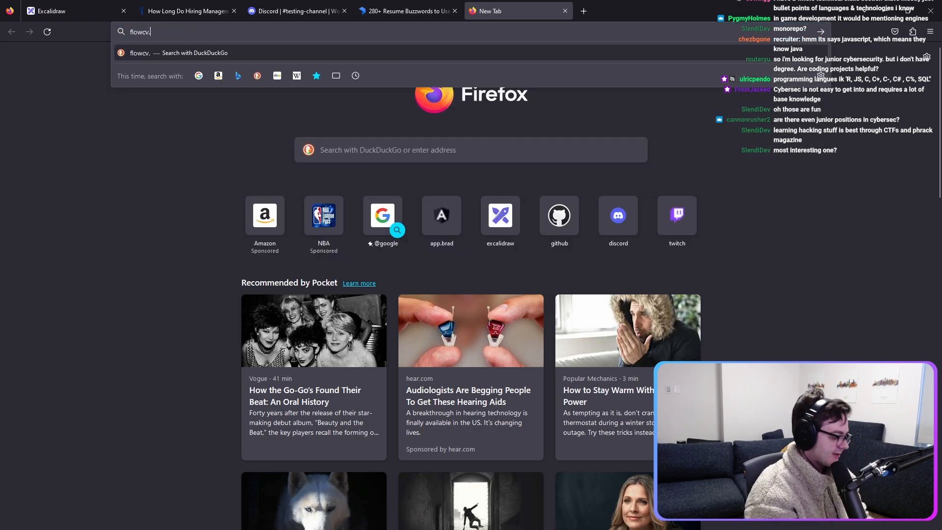
key(Return)
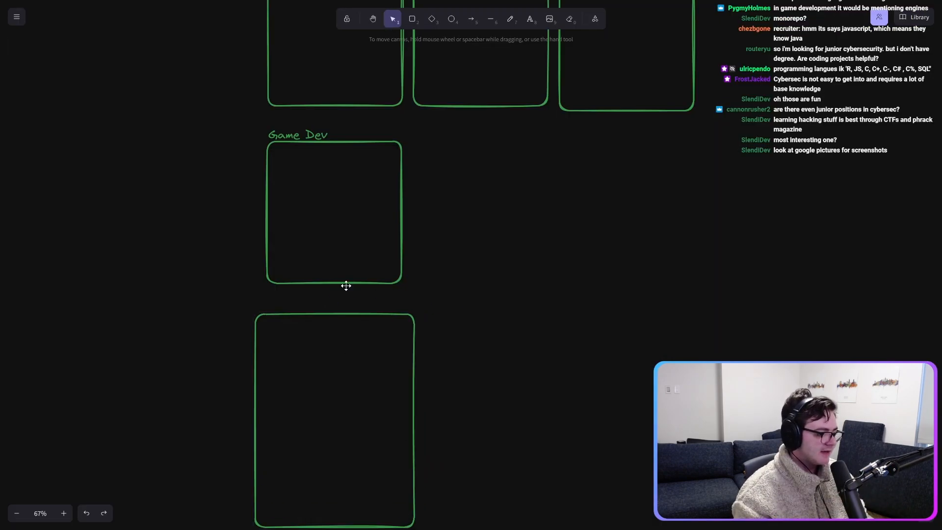
Step: Label the tall box 'Form' and start its Experience list with a '* Job1' line
click(334, 421)
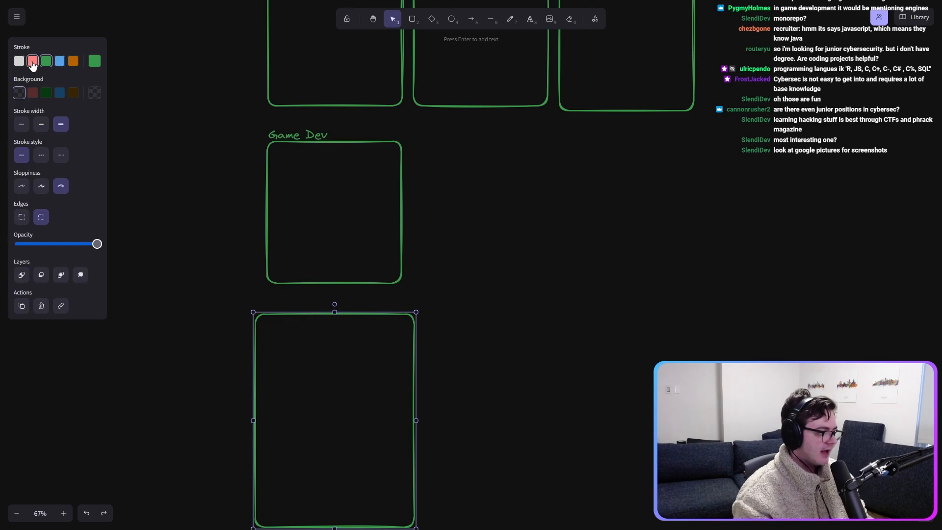
text(Form)
text(Experience)
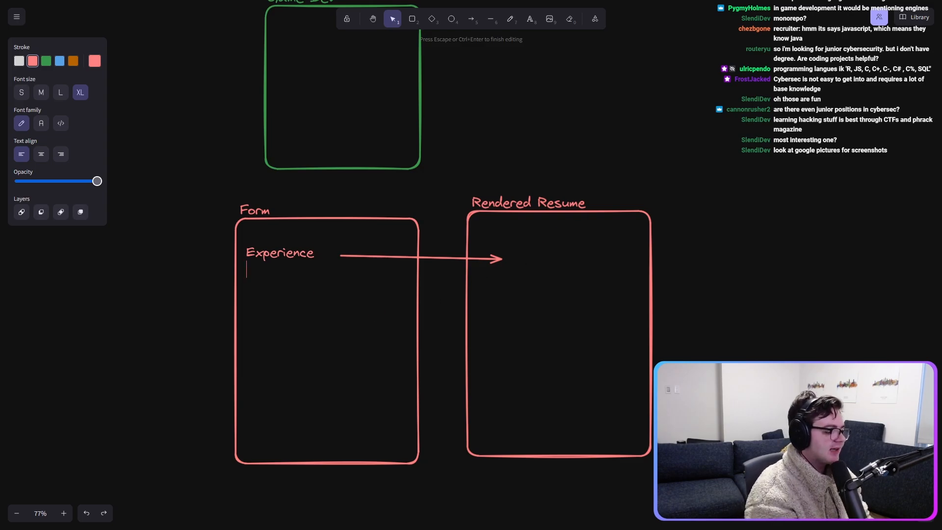
text(* Job1)
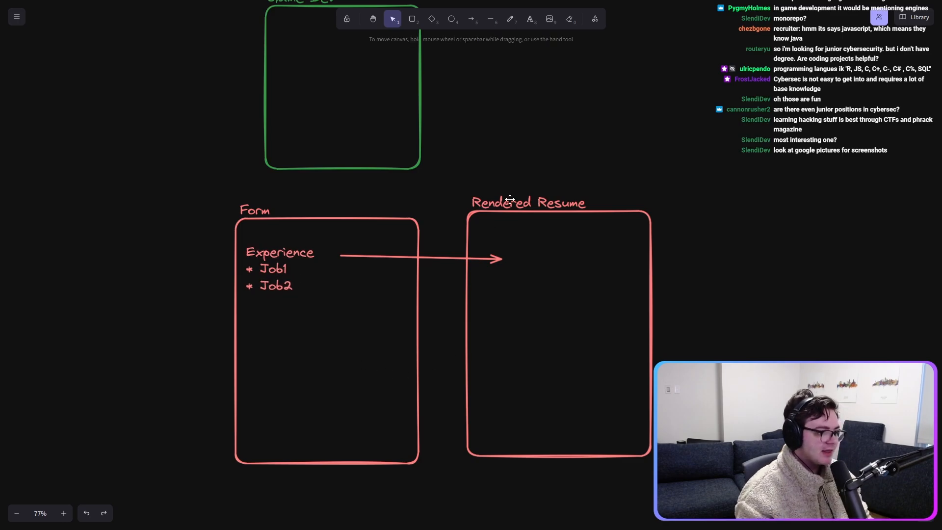
click(412, 19)
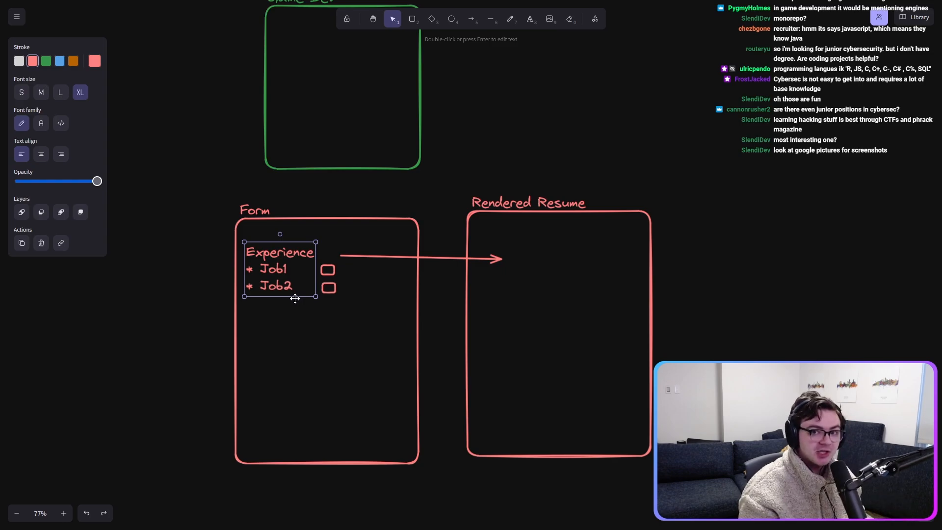
mouse_move(323, 478)
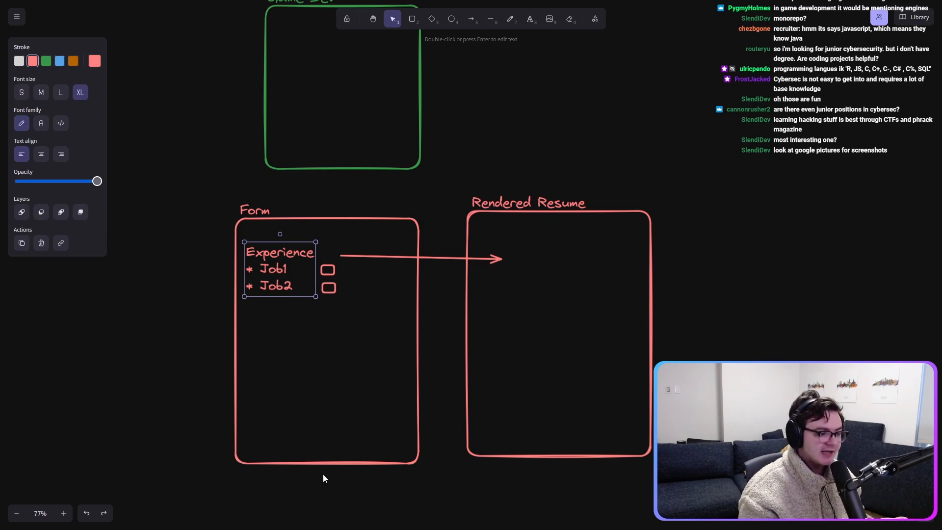
mouse_move(403, 411)
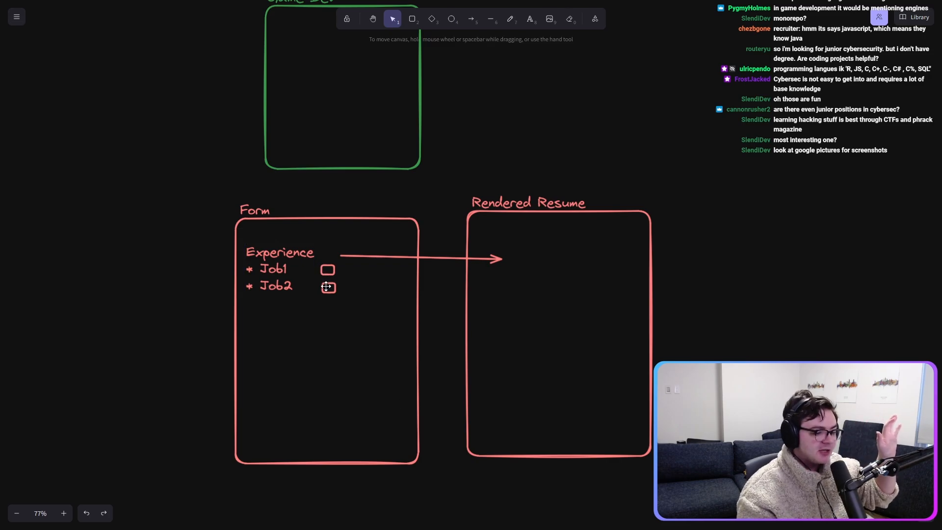
scroll(down, 3)
text( Desc1)
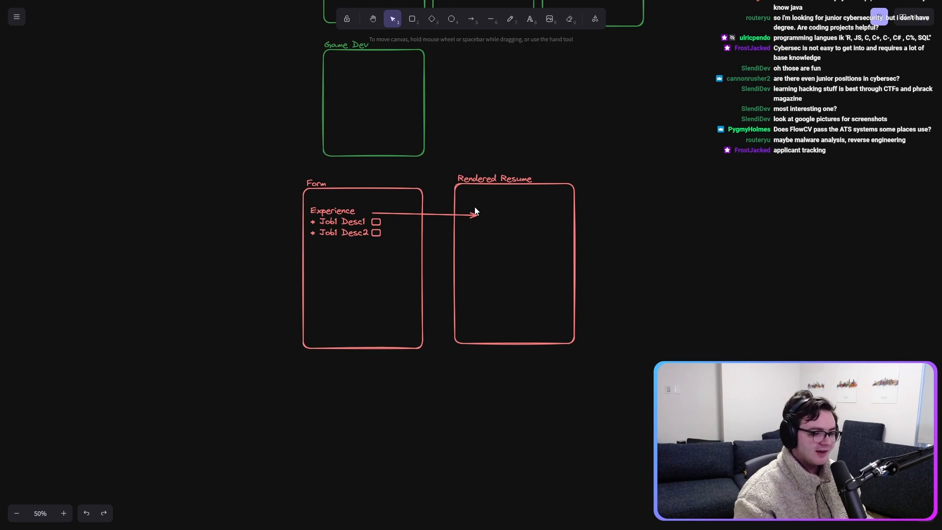
click(517, 11)
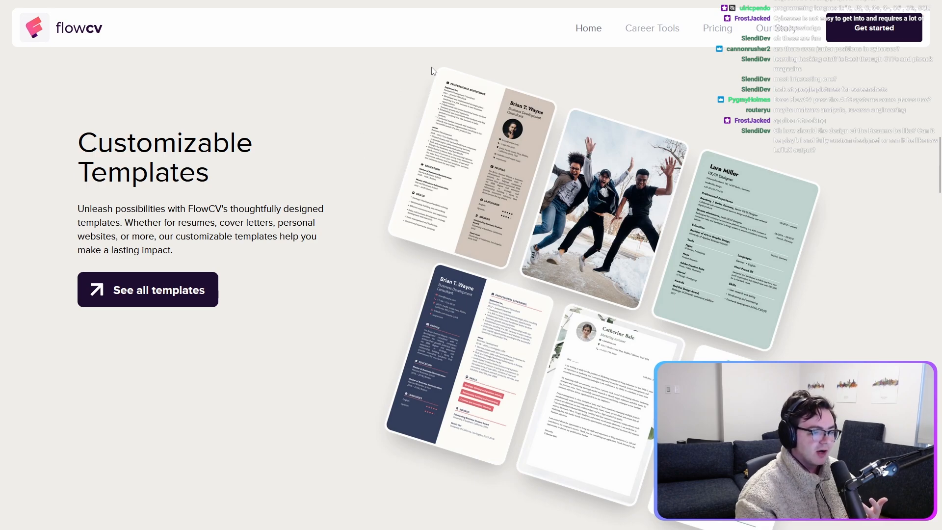
mouse_move(426, 224)
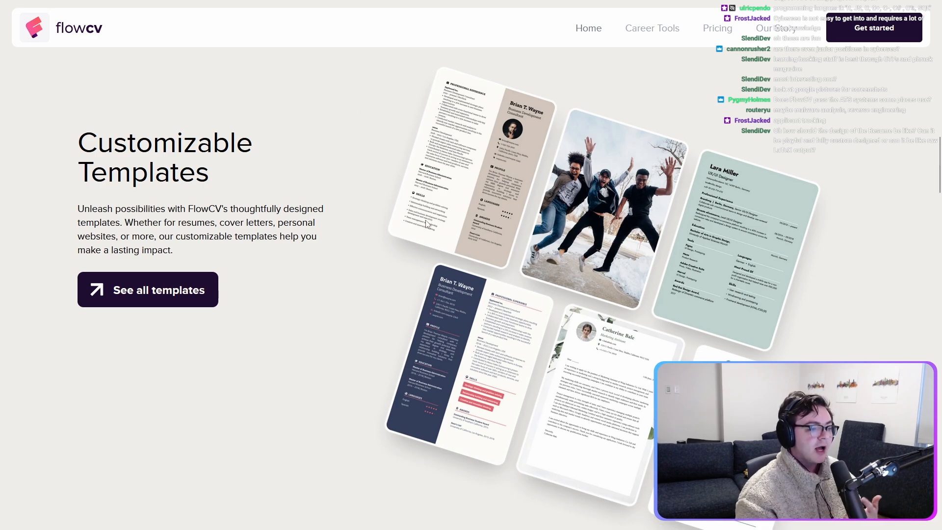
mouse_move(397, 183)
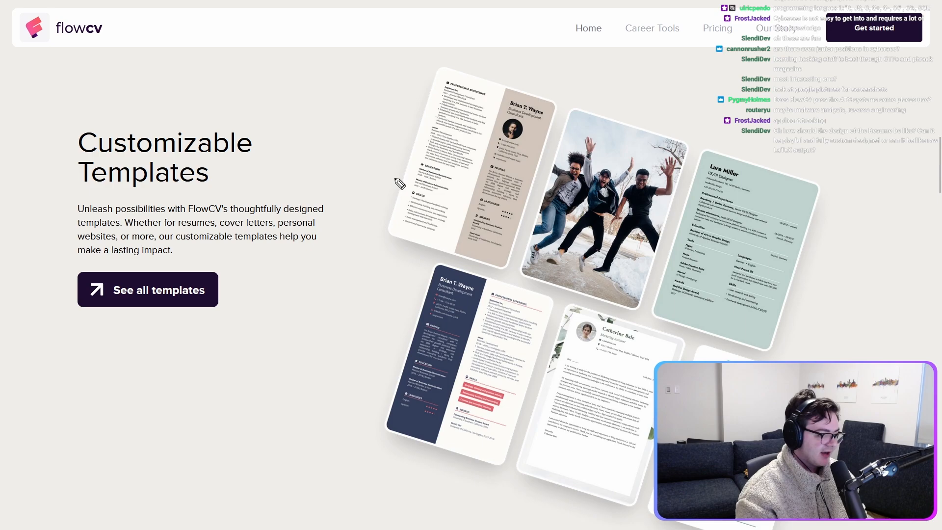
mouse_move(418, 393)
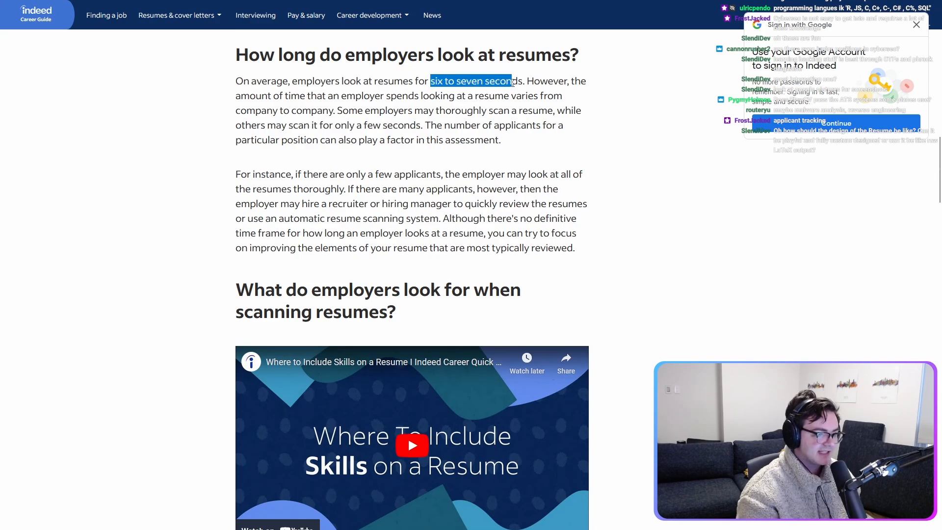
click(369, 57)
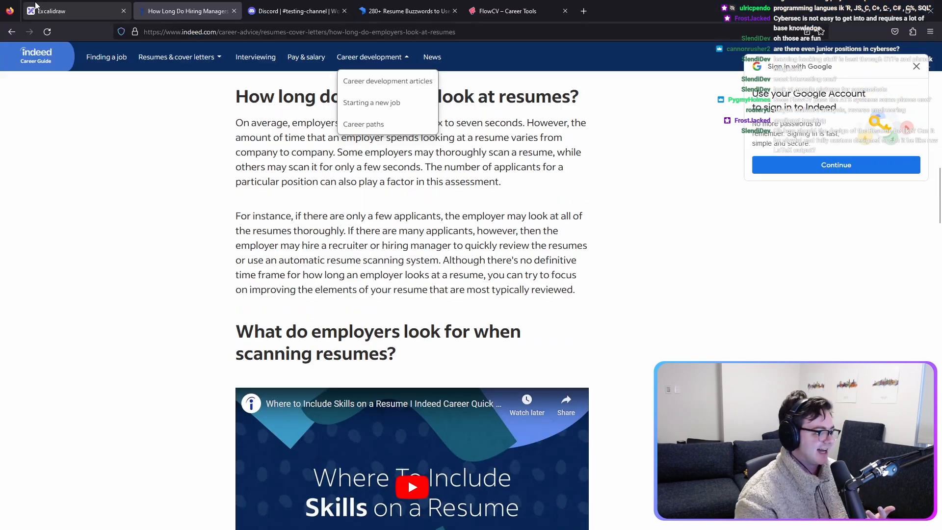
click(71, 11)
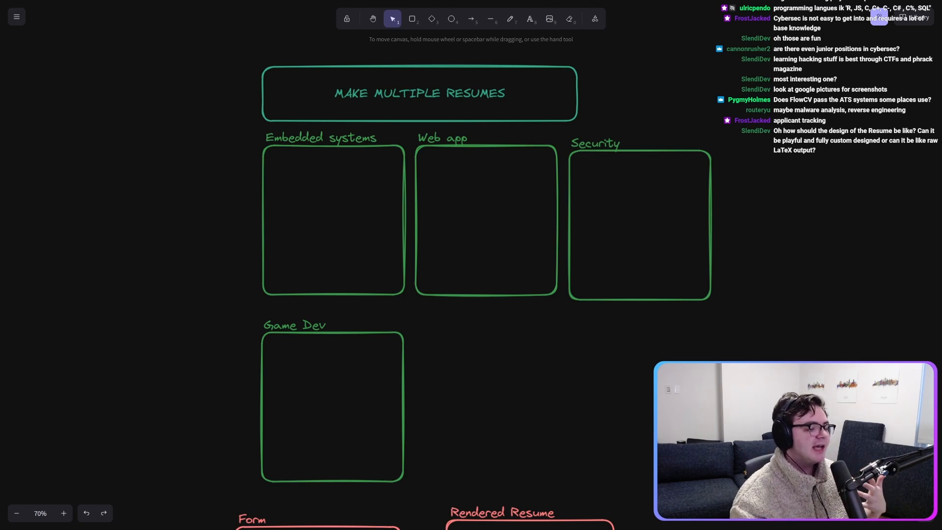
mouse_move(511, 375)
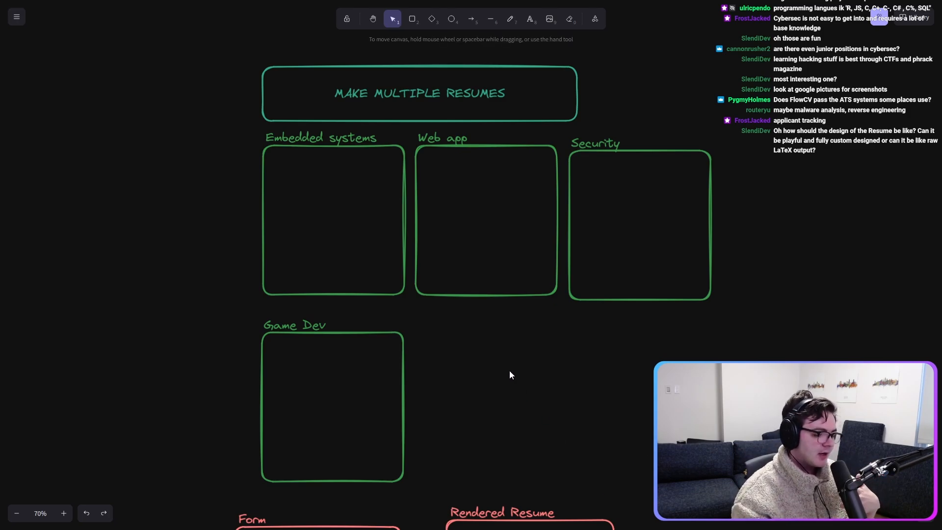
mouse_move(545, 447)
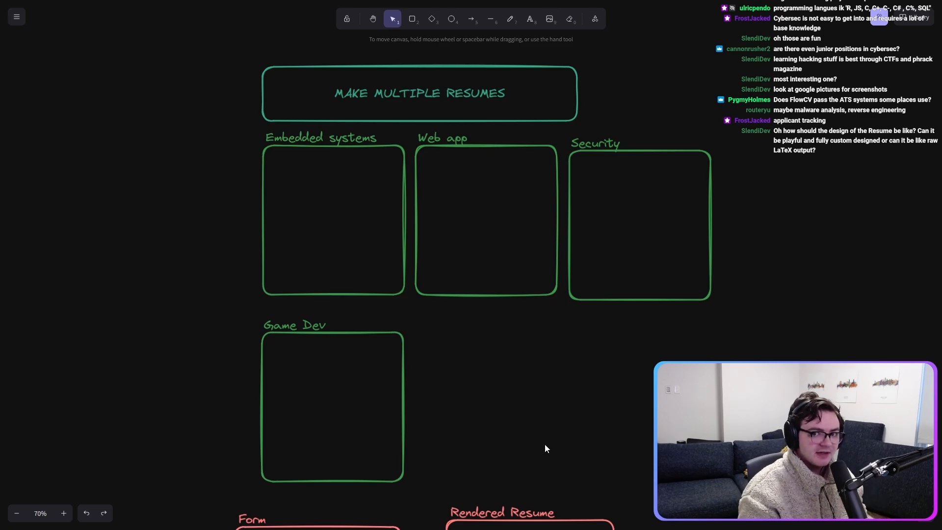
mouse_move(536, 448)
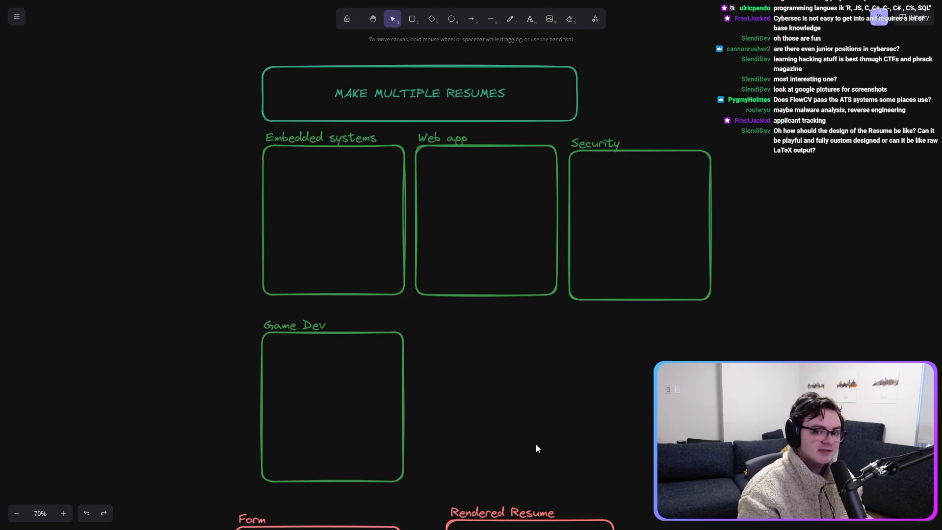
mouse_move(447, 427)
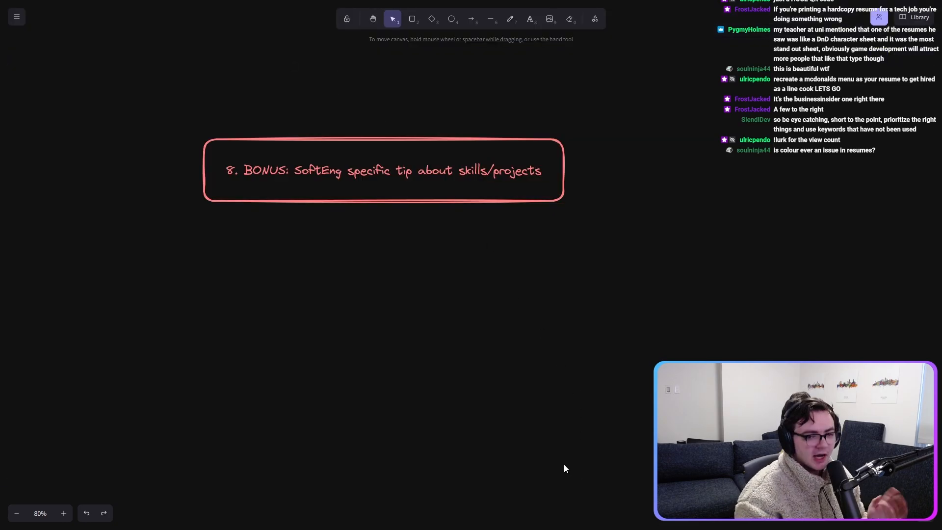
mouse_move(577, 403)
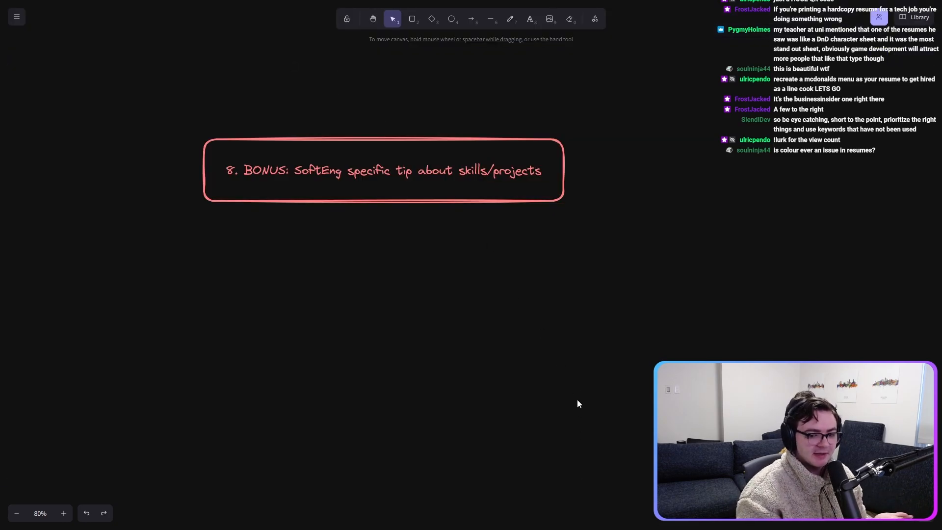
Step: Draw green 'Java' and 'Object oriented programming' skill boxes side by side
click(62, 513)
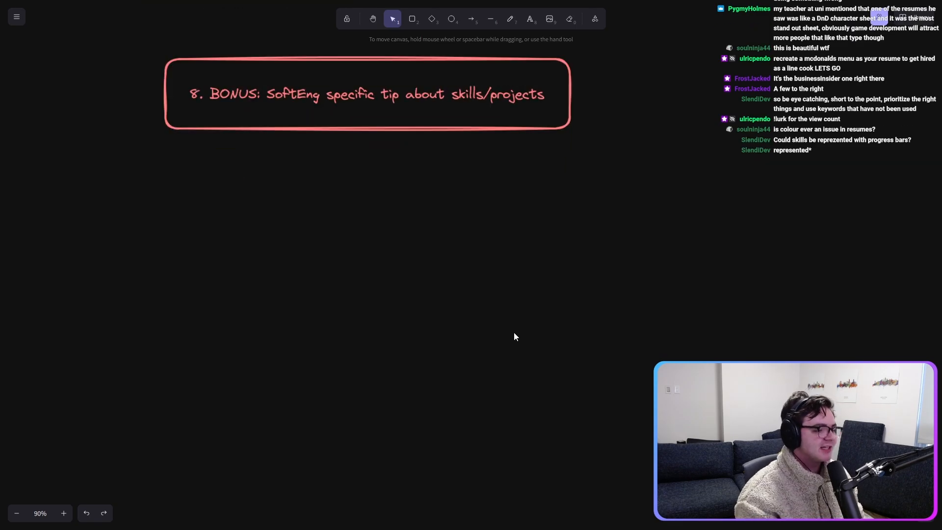
drag(366, 94, 366, 151)
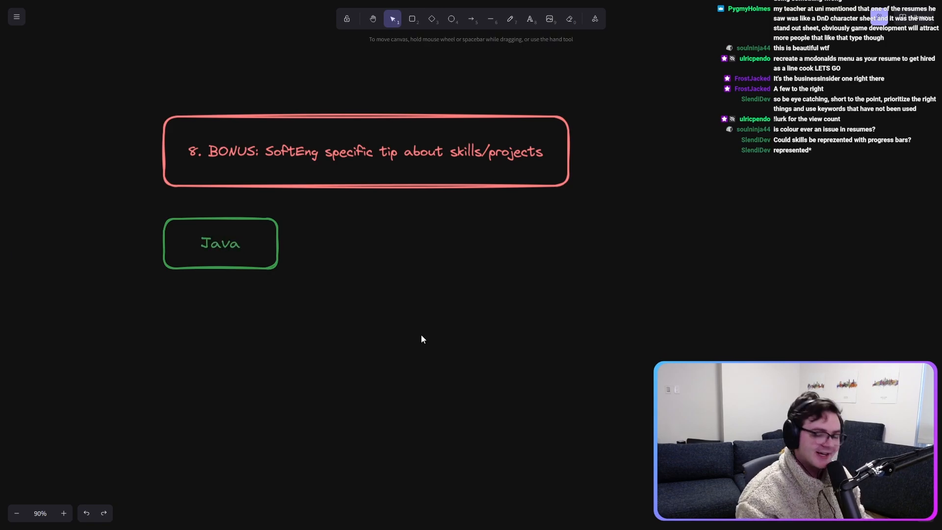
click(220, 243)
text(o)
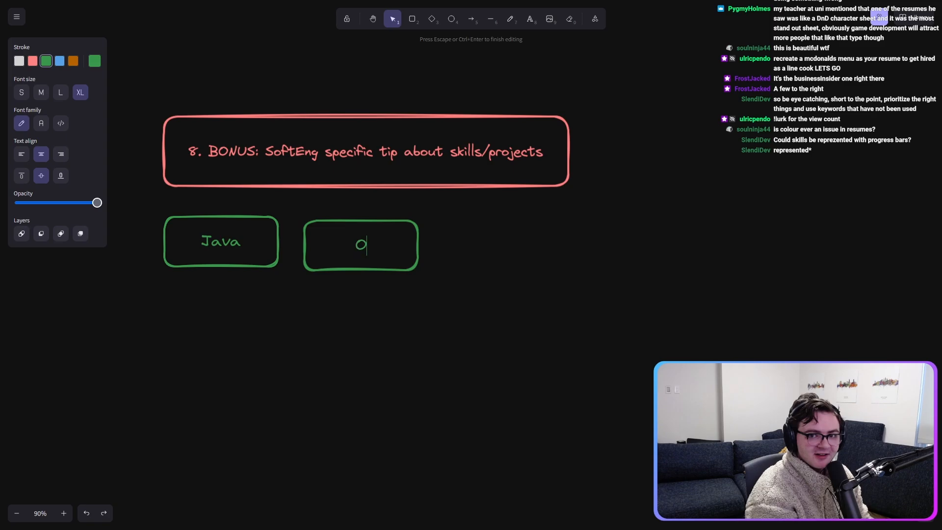
text(bject oriented programming)
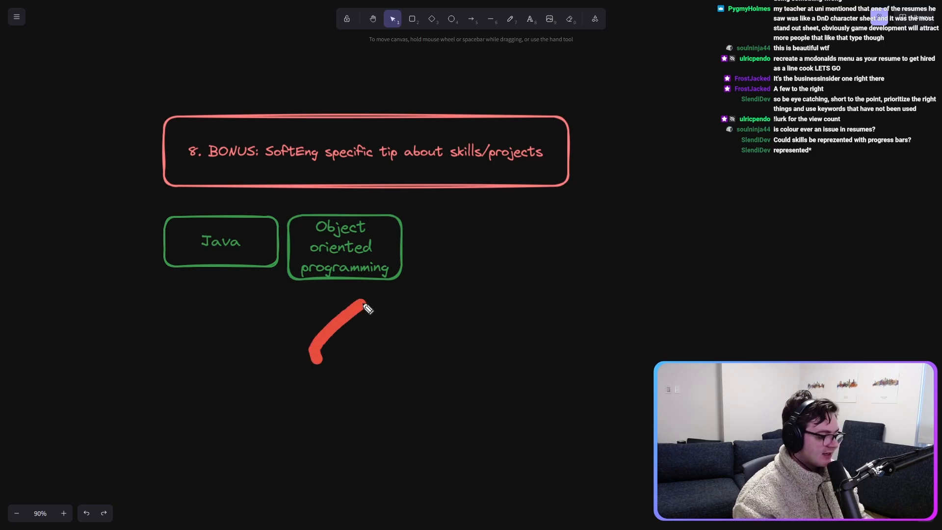
click(87, 512)
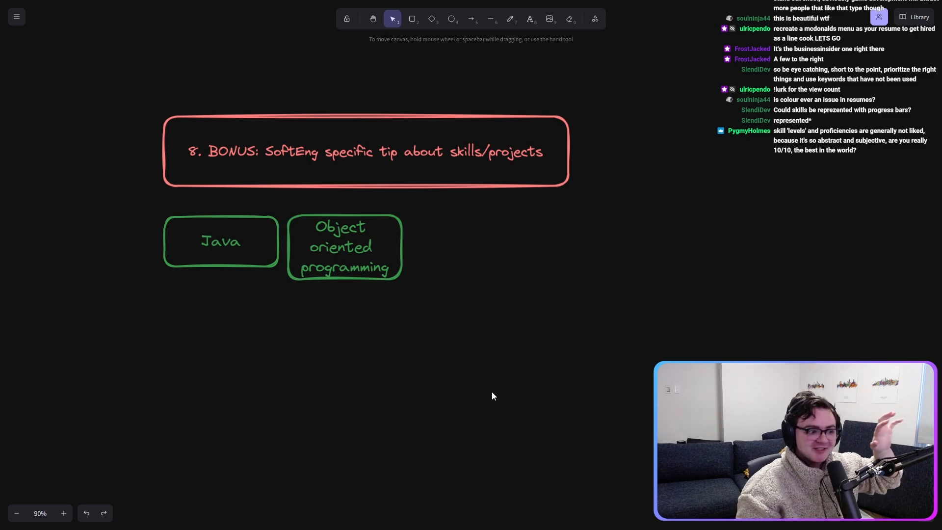
Step: Clear the selection and switch over to the Indeed resume article
click(344, 246)
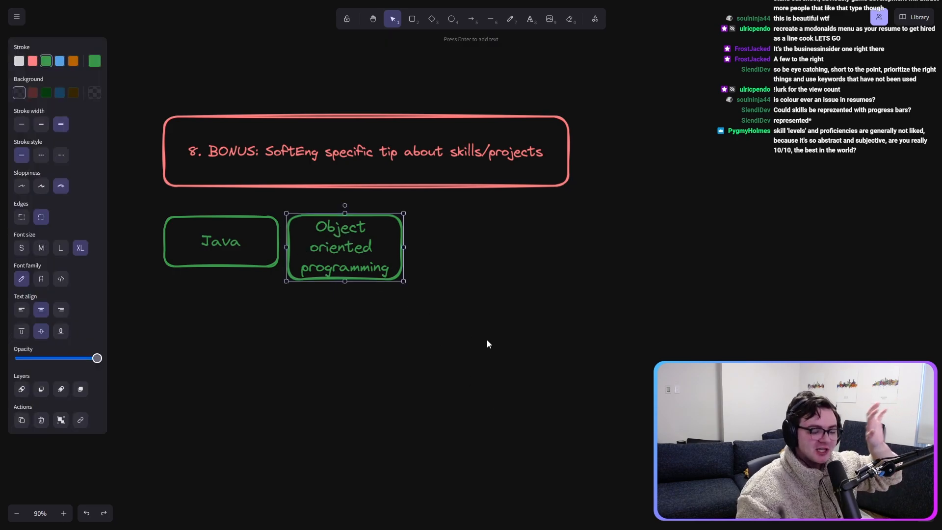
click(446, 299)
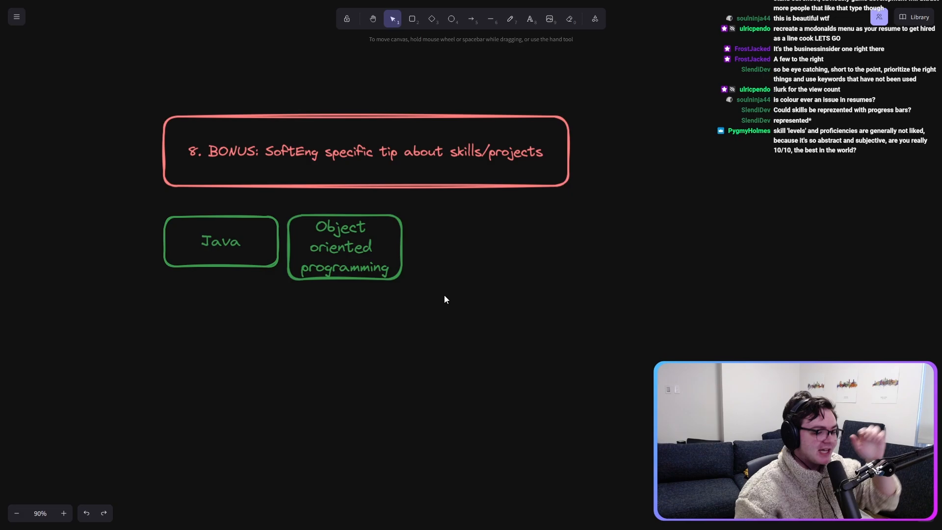
scroll(down, 3)
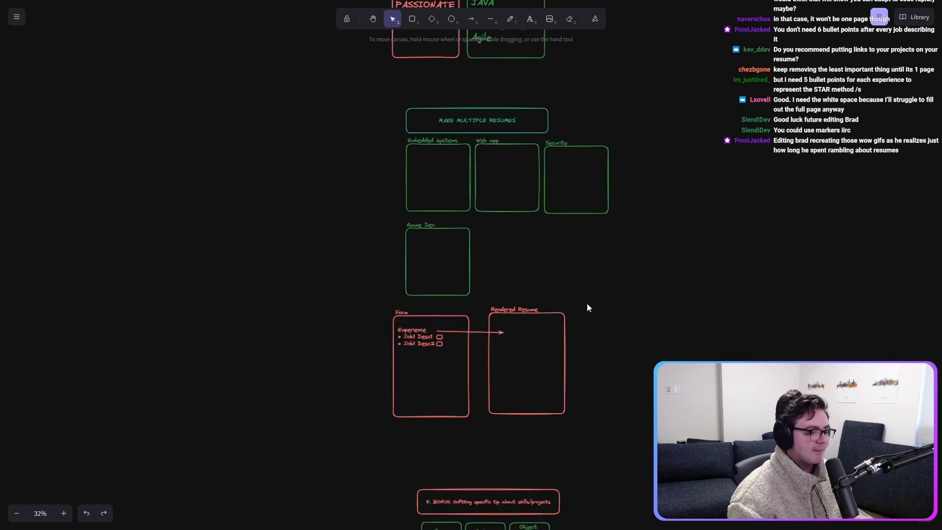
click(186, 11)
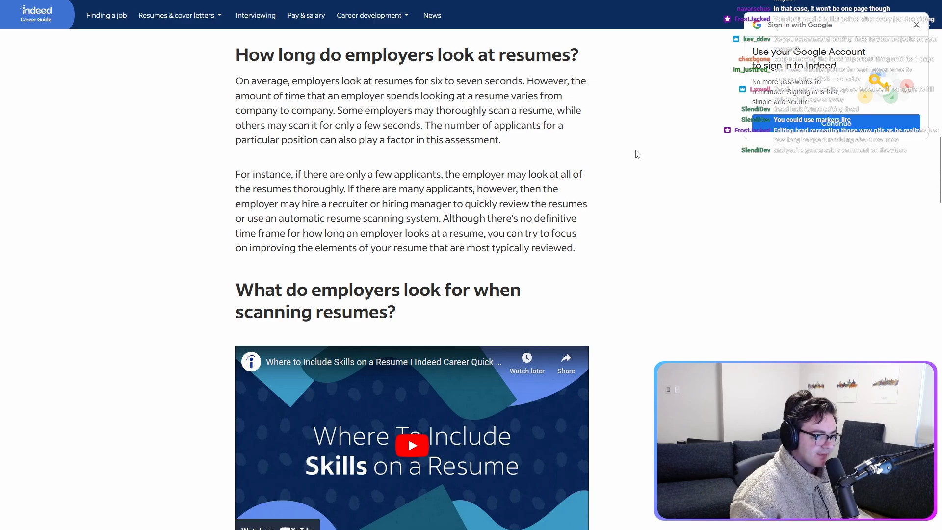
click(916, 25)
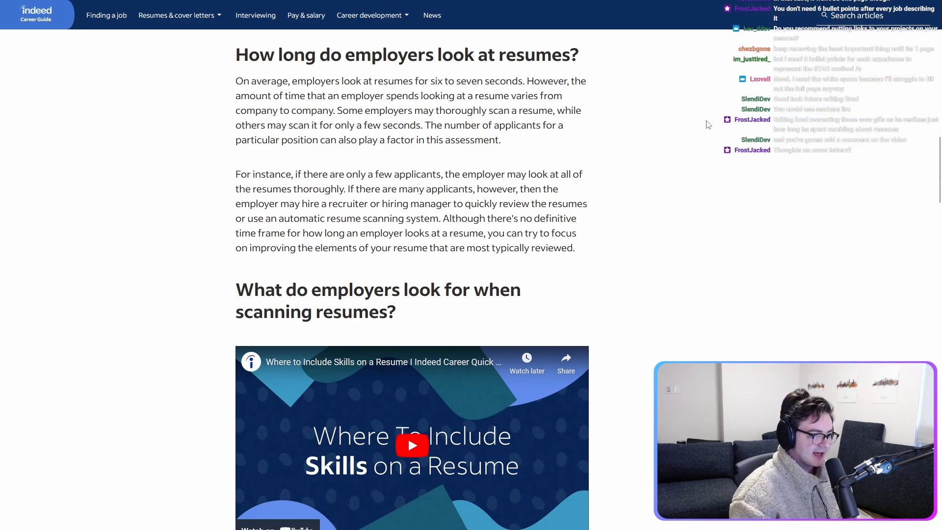
mouse_move(626, 152)
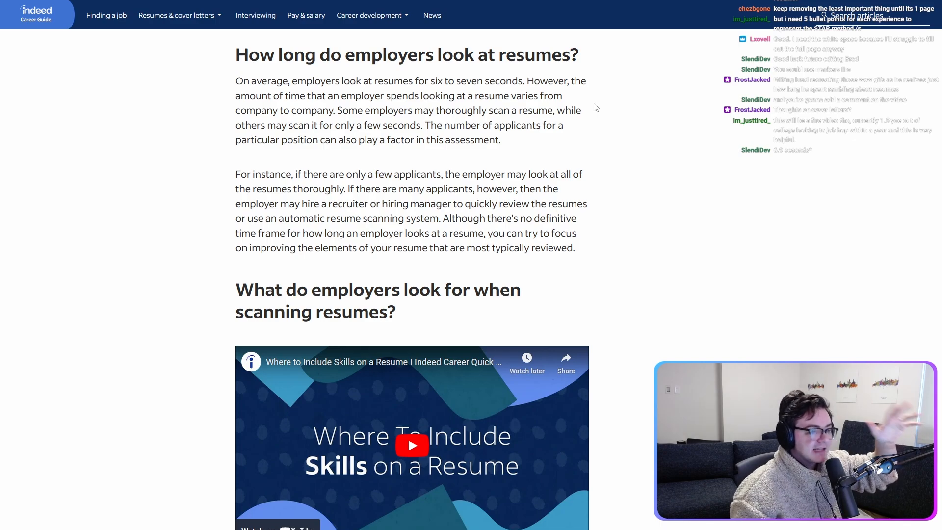
mouse_move(599, 135)
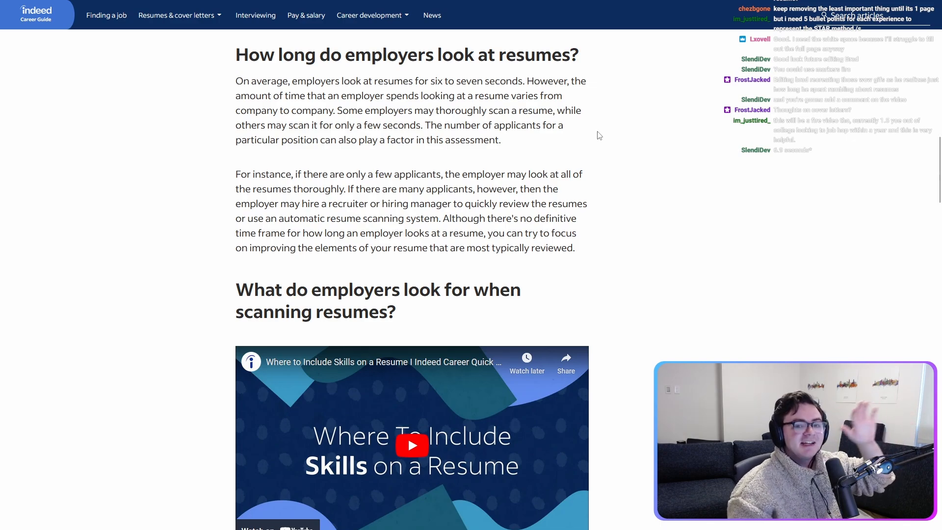
mouse_move(505, 160)
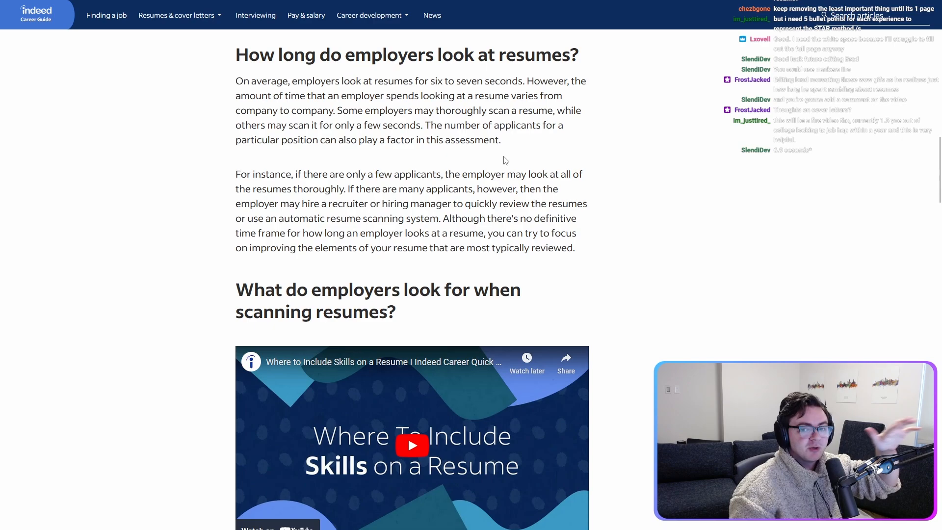
mouse_move(467, 157)
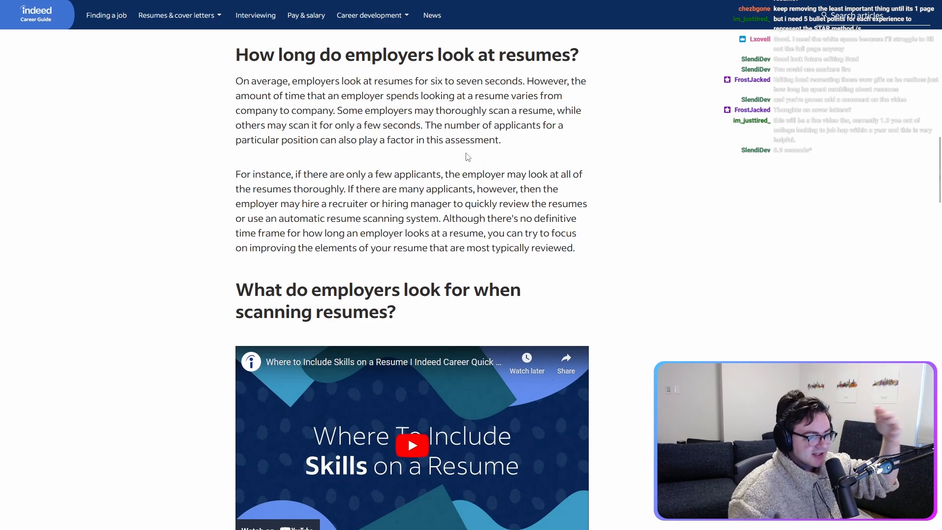